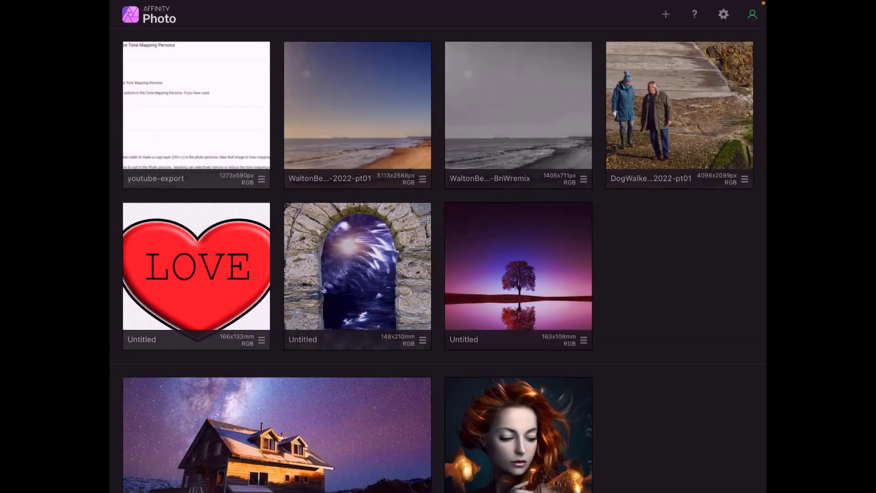
# - Open the DogWalker photo of the couple and dog on the stony slipway
pyautogui.doubleClick(679, 105)
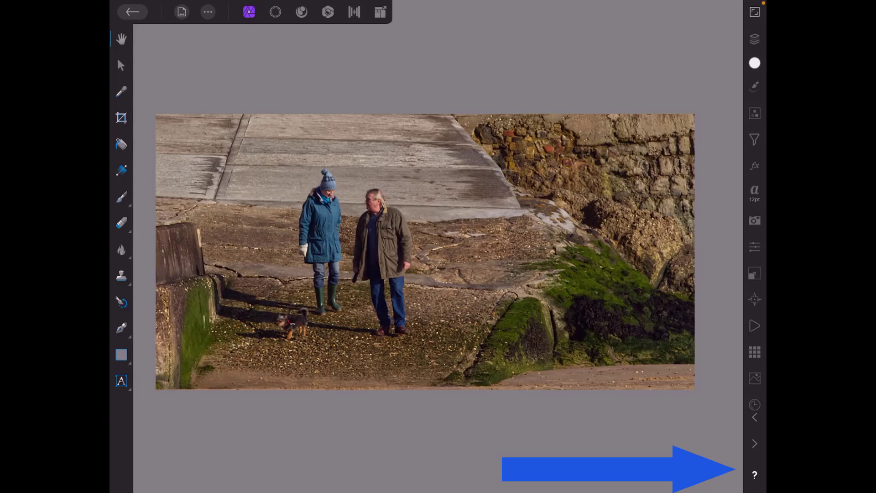
# - Switch the walkers photo into the Tone Mapping persona for a brighter, punchier preview
pyautogui.click(755, 475)
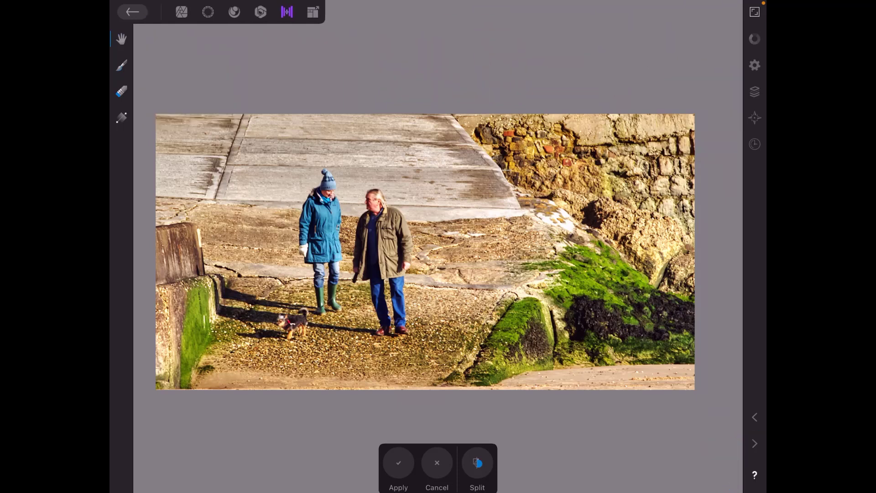
# - Preview the High contrast black and white preset, then settle on the Natural preset
pyautogui.click(755, 65)
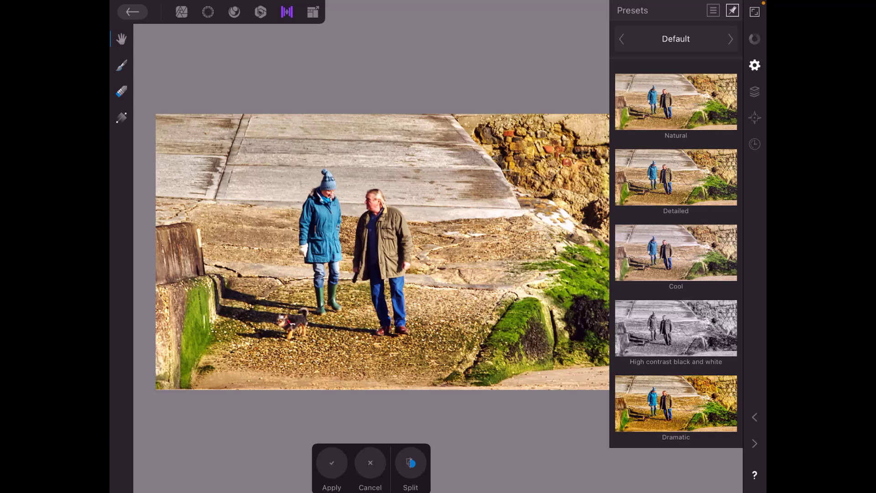
pyautogui.click(676, 327)
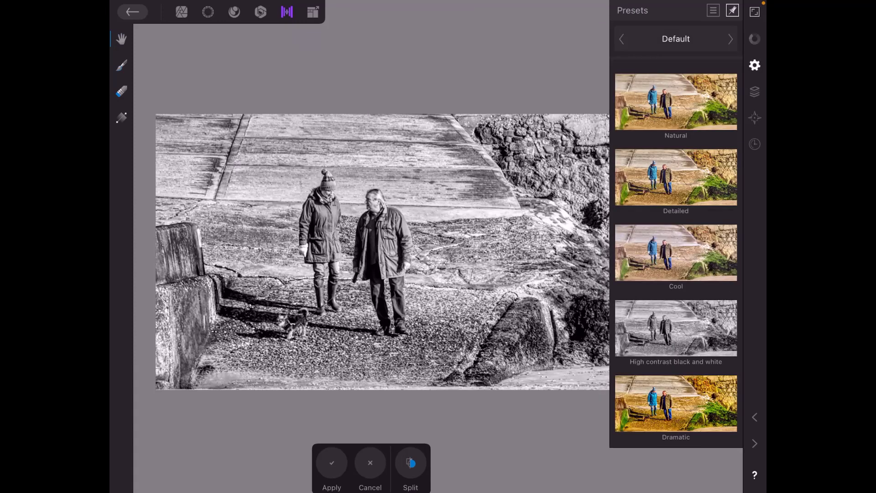
pyautogui.click(676, 101)
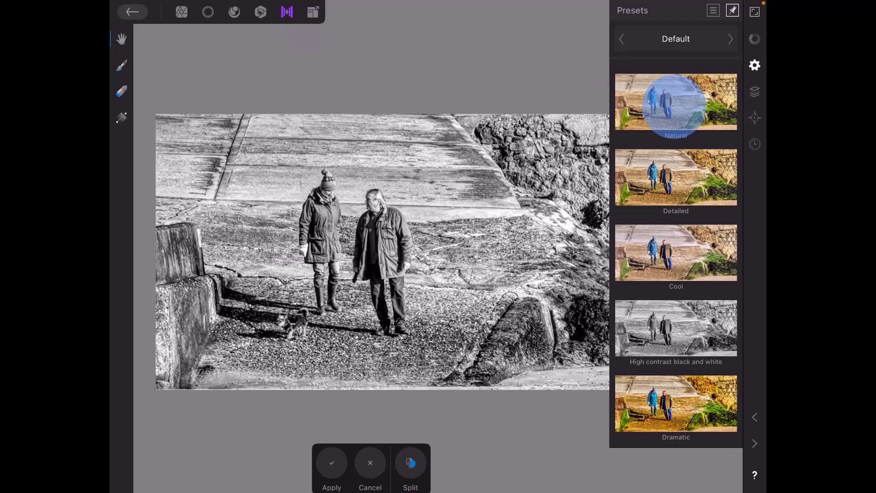
pyautogui.click(676, 101)
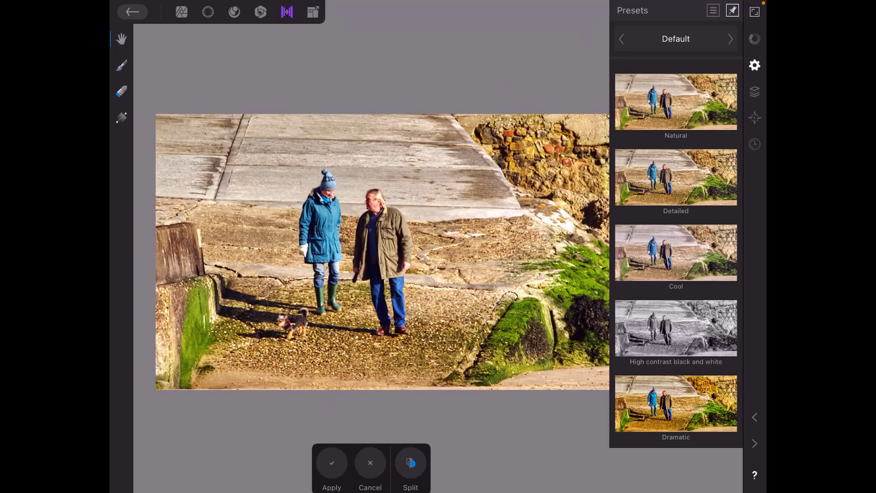
pyautogui.click(675, 38)
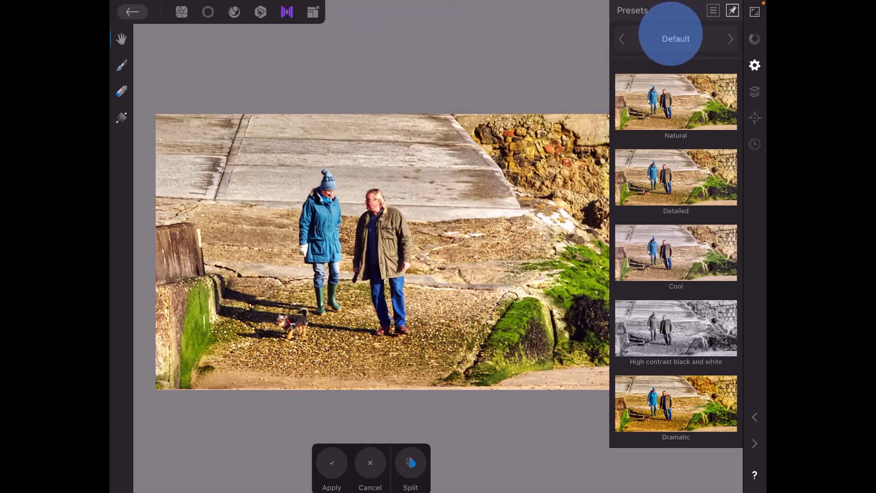
# - Sample the Extreme collection's Black & White Sketch preset, then return to the Default collection
pyautogui.click(675, 38)
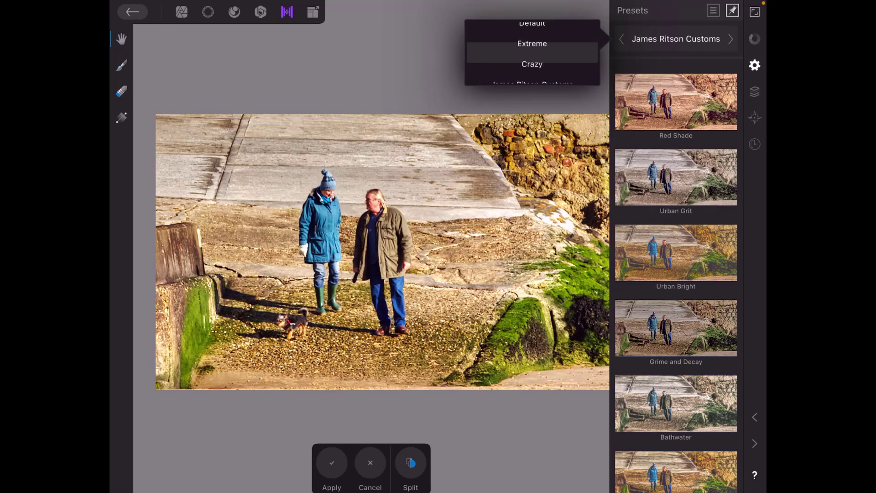
pyautogui.click(532, 43)
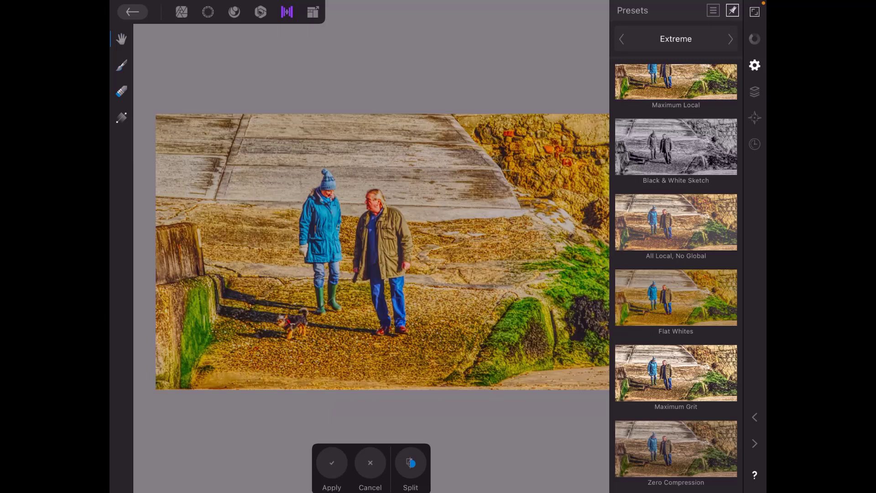
pyautogui.click(676, 147)
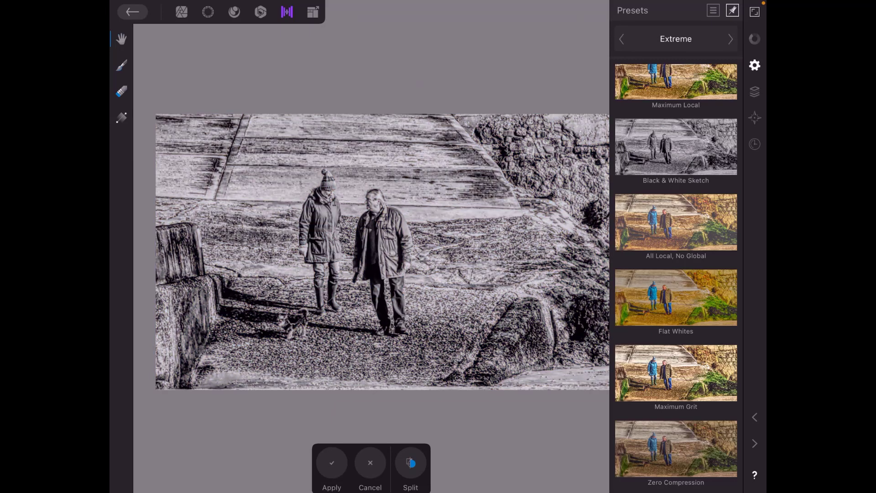
pyautogui.click(676, 38)
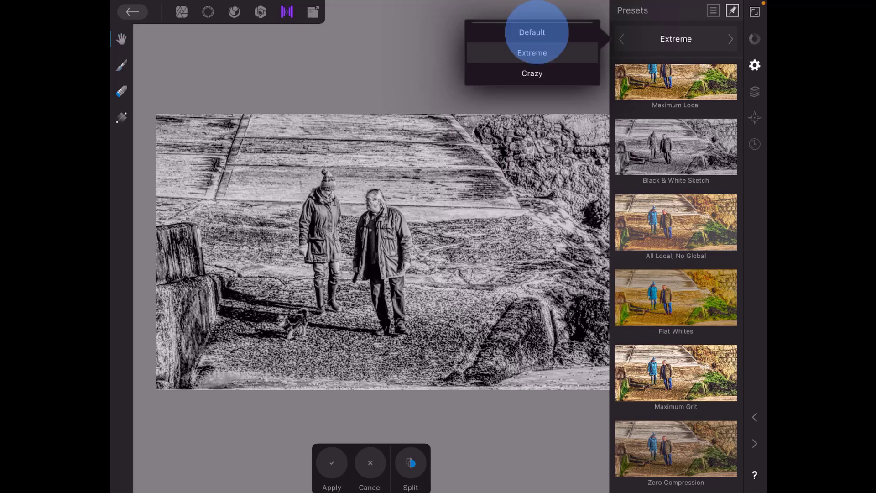
pyautogui.click(531, 32)
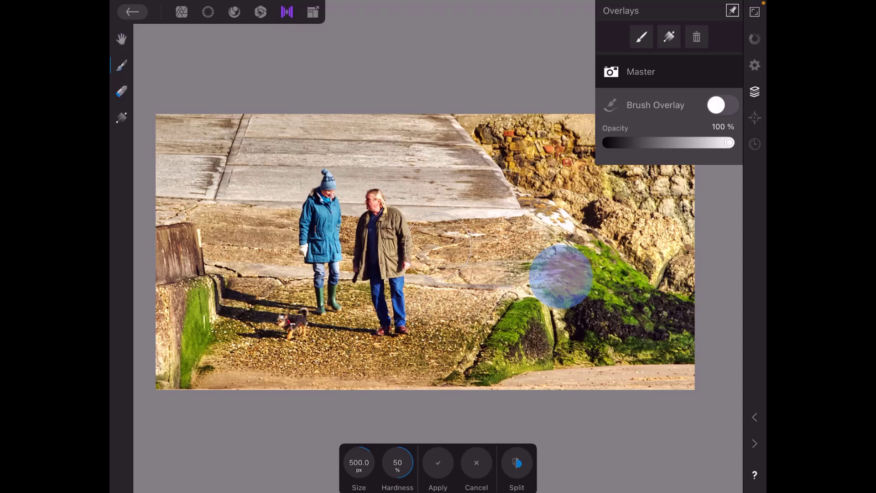
# - Paint red overlay over the rocks, top, left and bottom edges of the photo
pyautogui.moveTo(558, 273); pyautogui.dragTo(682, 369)
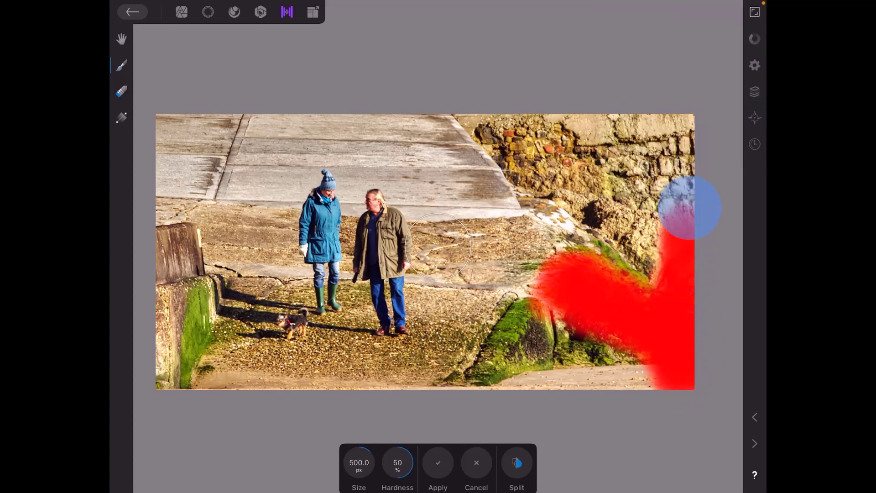
pyautogui.moveTo(690, 208); pyautogui.dragTo(621, 179)
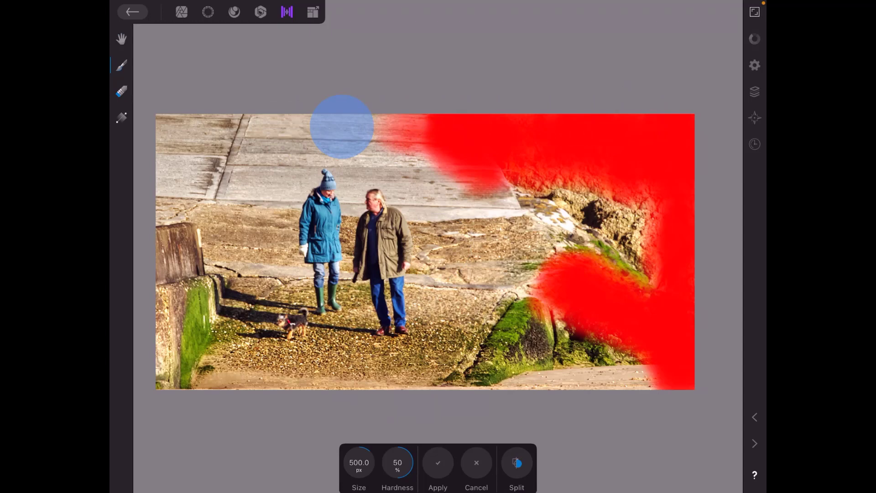
pyautogui.moveTo(343, 126); pyautogui.dragTo(200, 132)
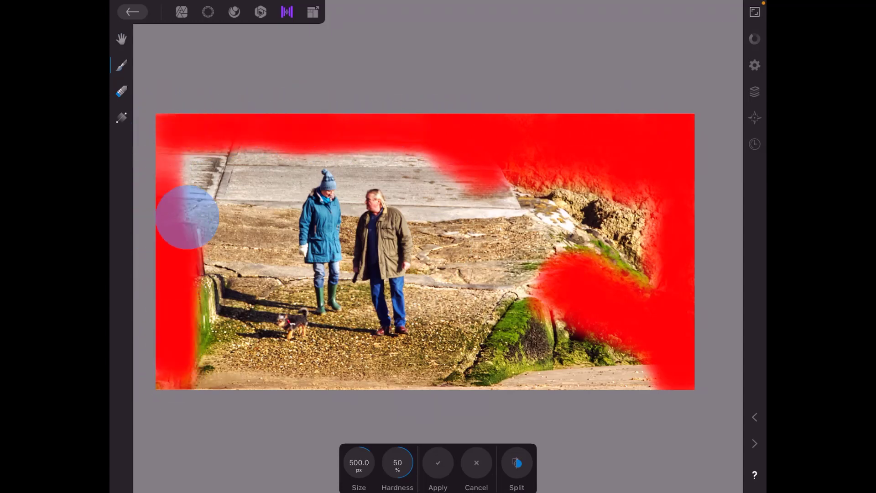
pyautogui.moveTo(187, 218); pyautogui.dragTo(258, 211)
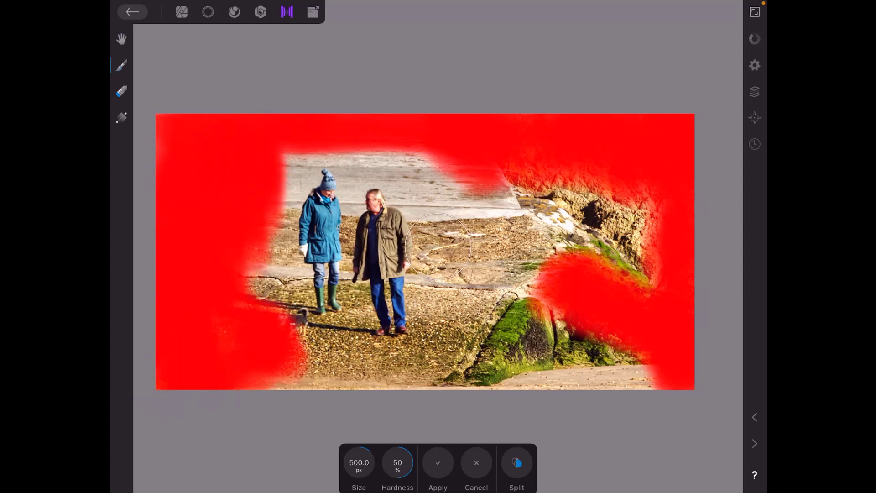
pyautogui.moveTo(442, 252); pyautogui.dragTo(682, 374)
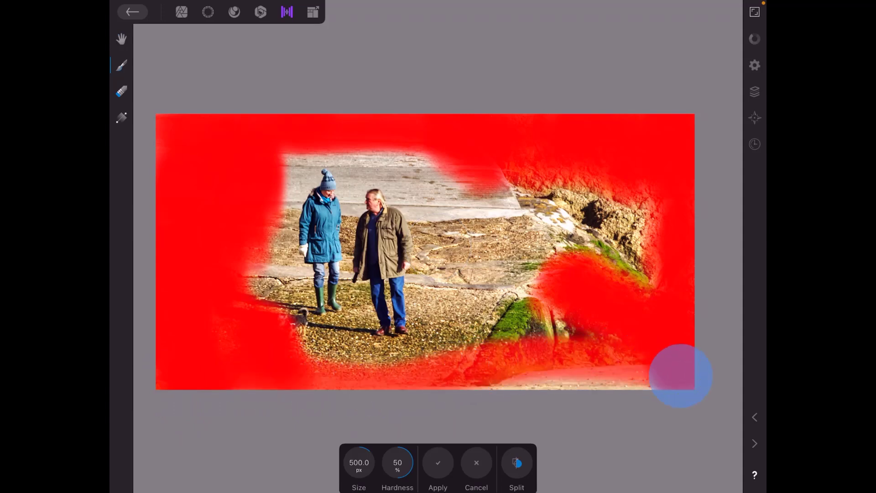
# - Fill the remaining right half and tighten the overlay closely around the two walkers
pyautogui.moveTo(681, 375); pyautogui.dragTo(479, 364)
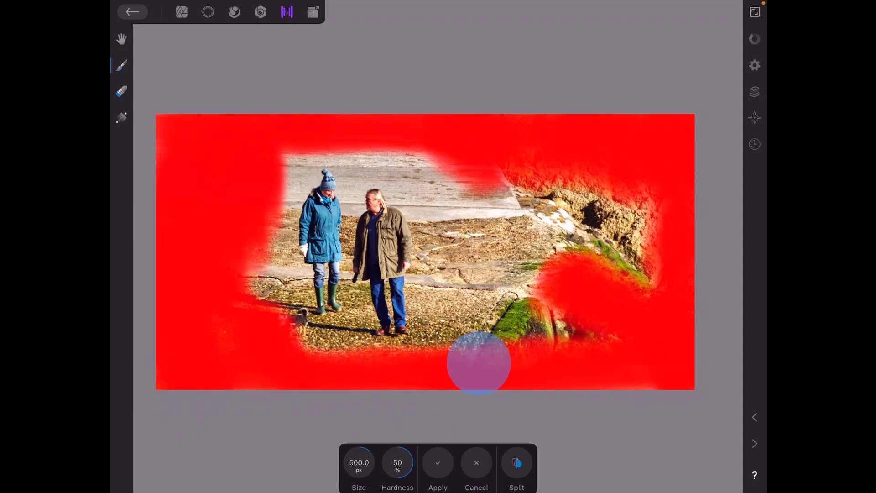
pyautogui.moveTo(477, 364); pyautogui.dragTo(442, 192)
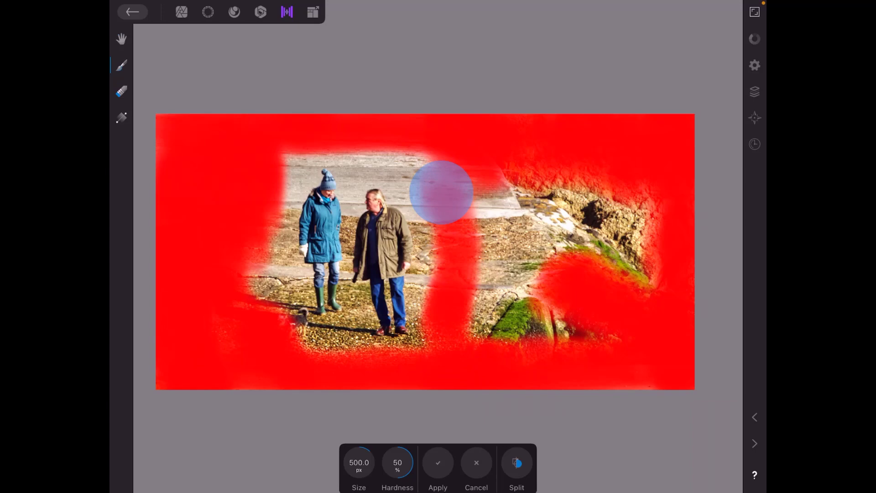
pyautogui.moveTo(442, 190); pyautogui.dragTo(592, 287)
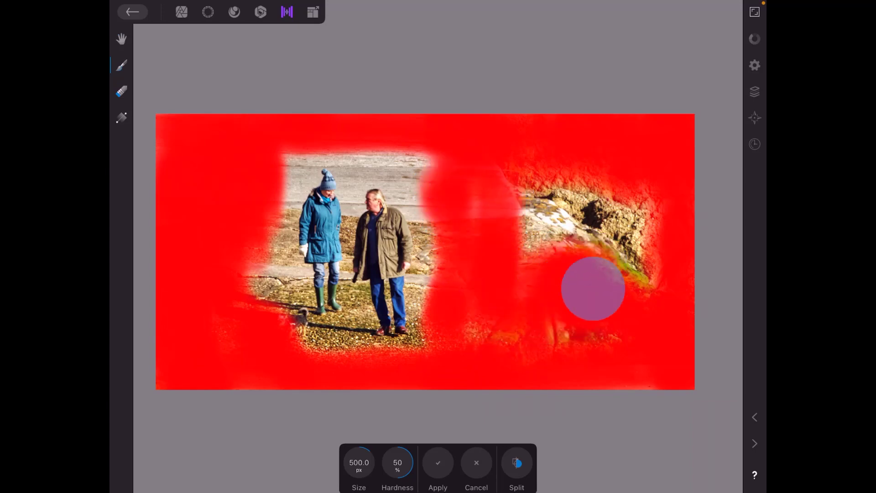
pyautogui.moveTo(594, 290); pyautogui.dragTo(619, 215)
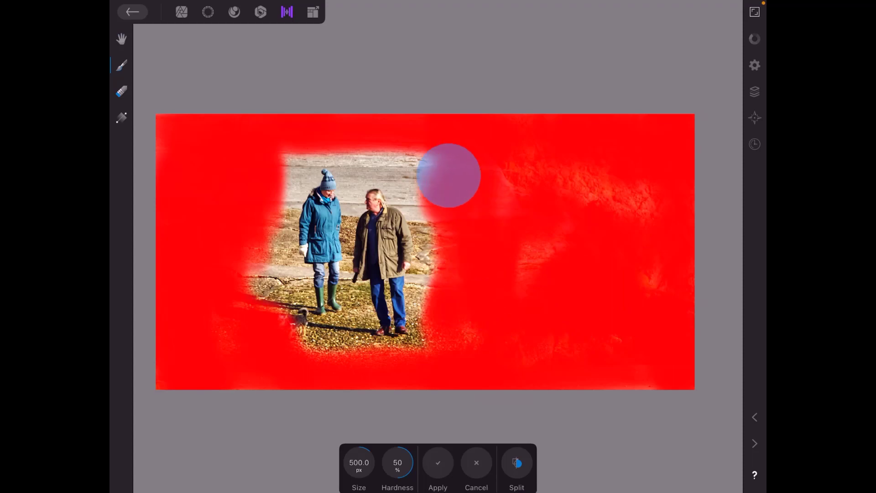
pyautogui.moveTo(447, 175); pyautogui.dragTo(286, 163)
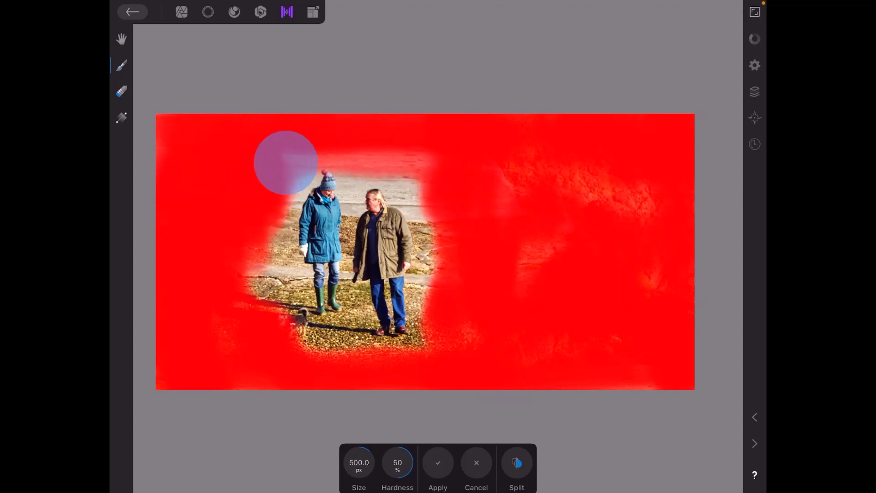
pyautogui.moveTo(287, 161); pyautogui.dragTo(332, 356)
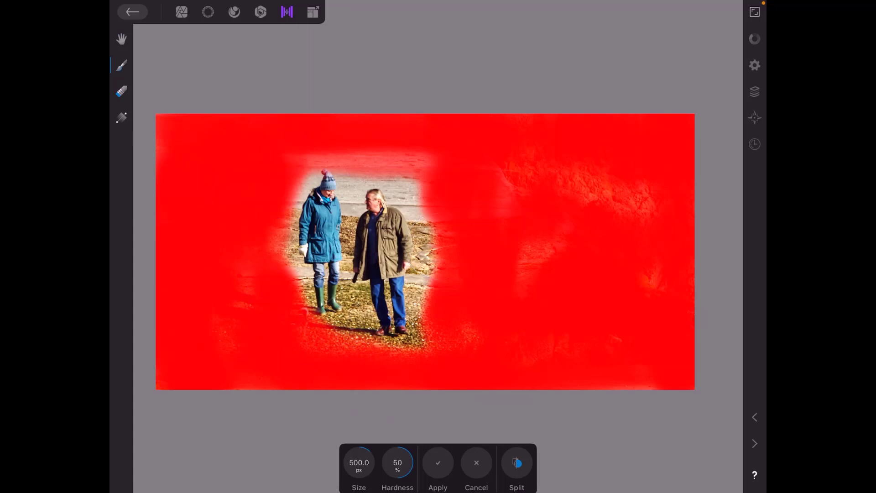
# - Set the overlay brush to 25% hardness and 200 px size
pyautogui.click(397, 464)
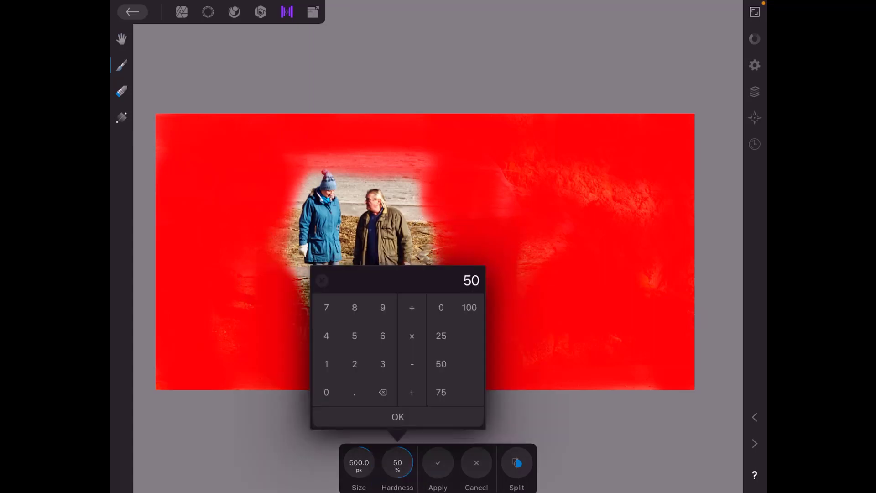
pyautogui.click(441, 335)
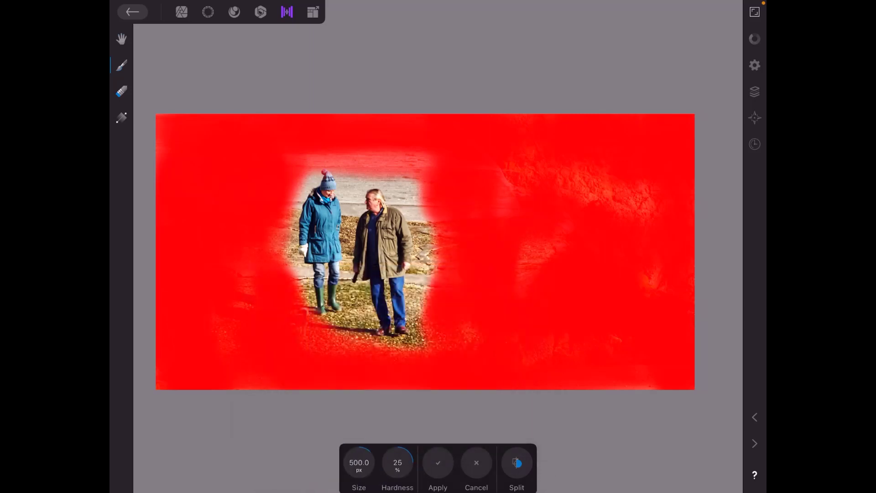
pyautogui.click(359, 465)
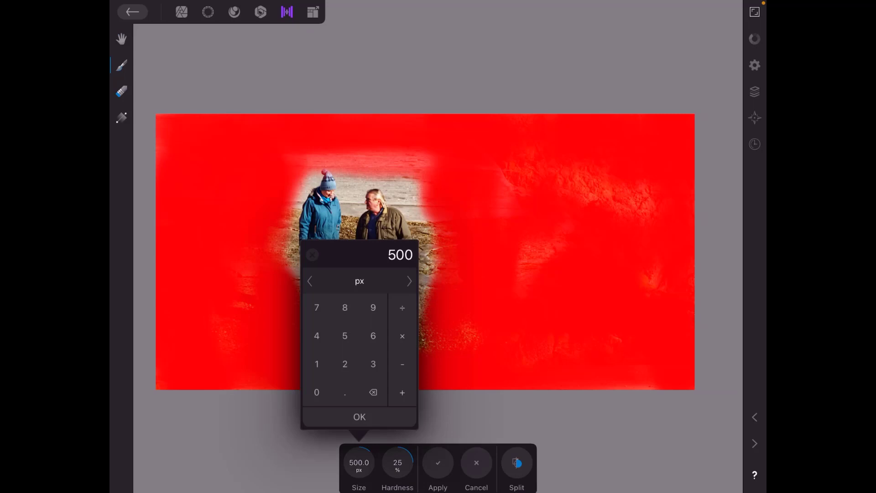
pyautogui.write('20')
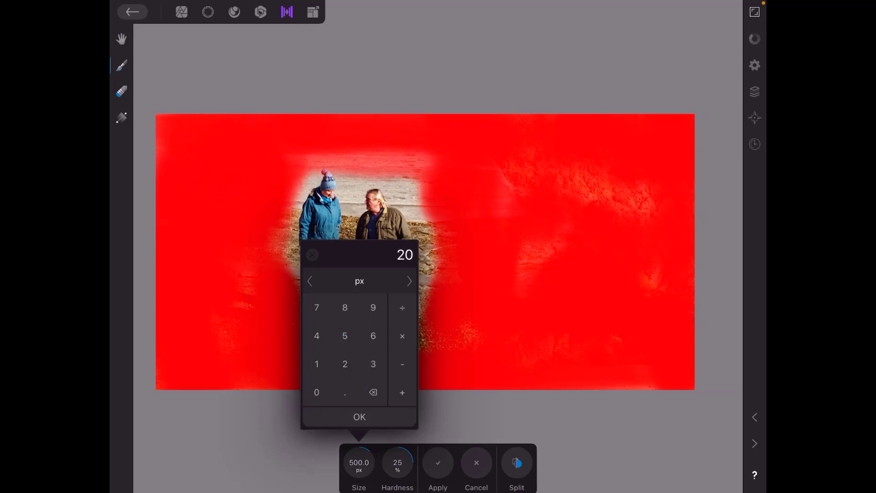
pyautogui.click(360, 417)
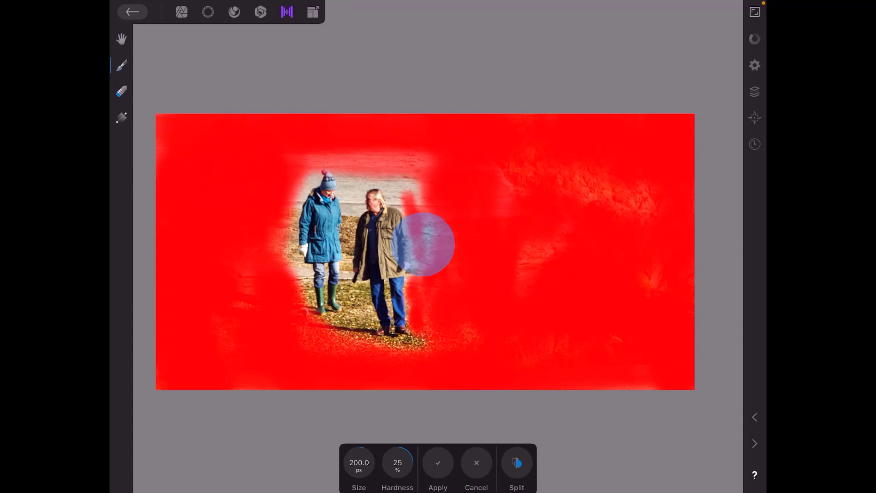
# - Uncover the ground around the couple's legs and restore overlay above their heads
pyautogui.moveTo(428, 245); pyautogui.dragTo(371, 165)
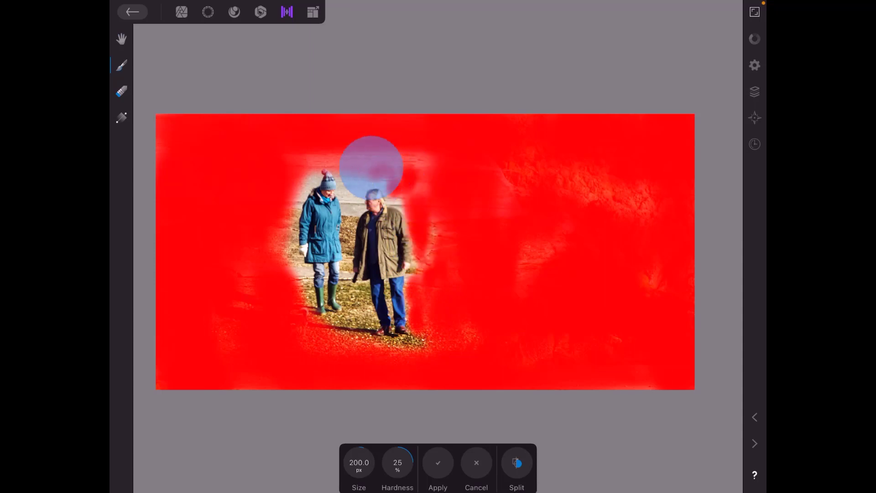
pyautogui.moveTo(372, 165); pyautogui.dragTo(323, 151)
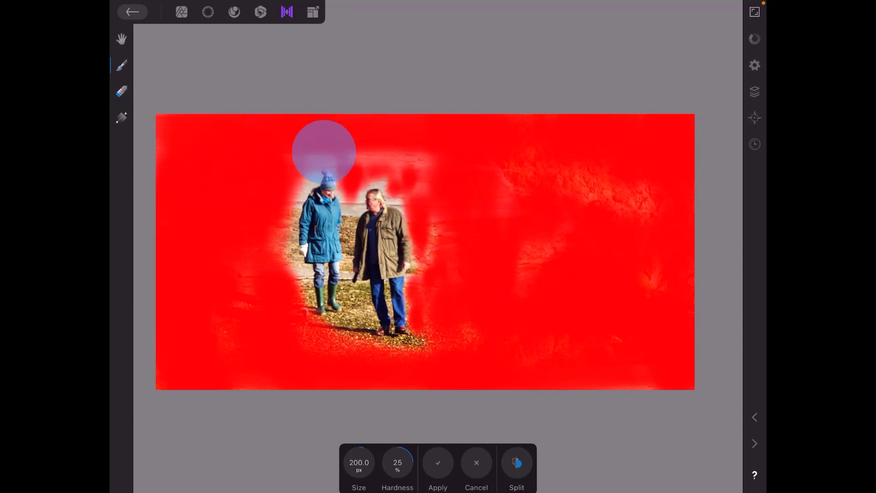
pyautogui.moveTo(323, 150); pyautogui.dragTo(344, 321)
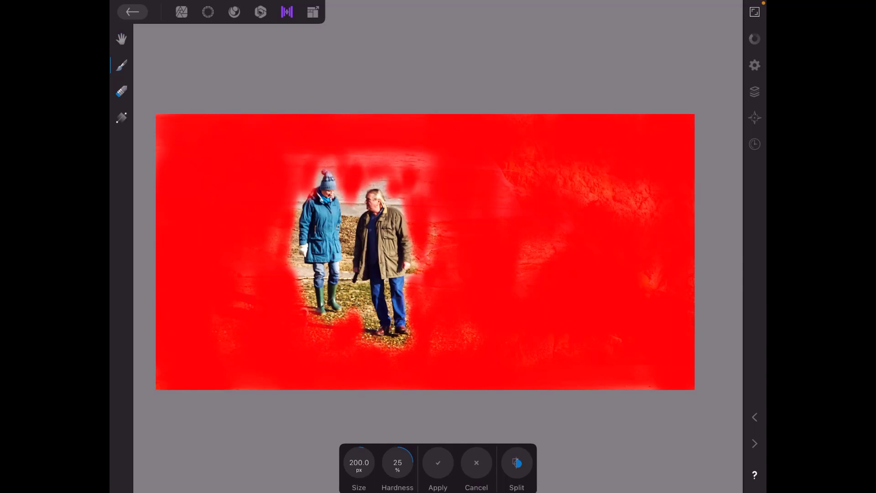
pyautogui.click(122, 91)
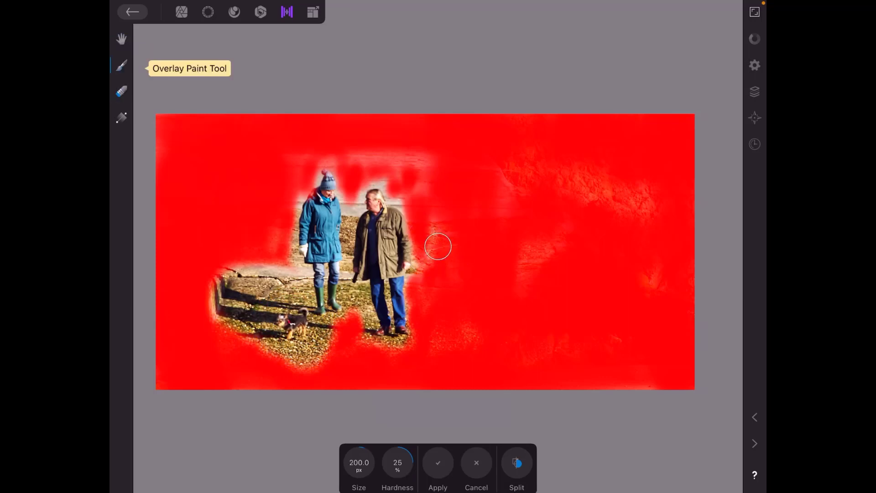
# - Paint overlay back over the left bench while leaving the dog and nearby ground clear
pyautogui.moveTo(437, 246); pyautogui.dragTo(268, 350)
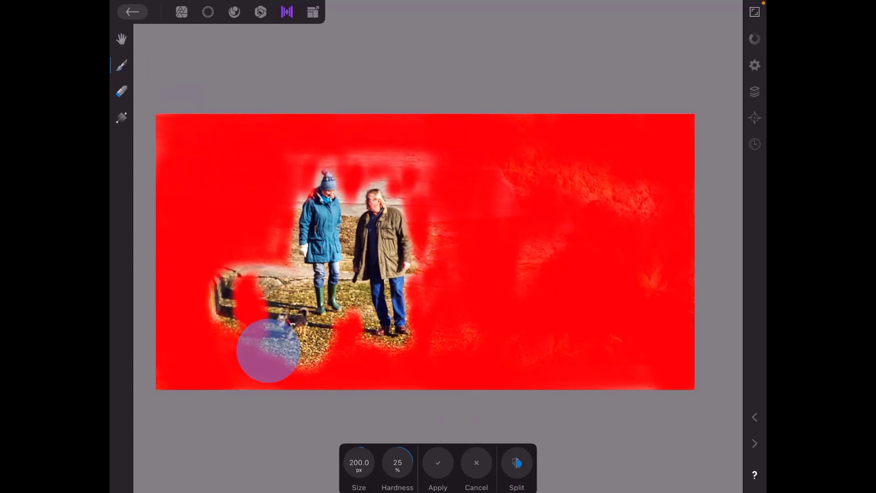
pyautogui.moveTo(269, 349); pyautogui.dragTo(218, 303)
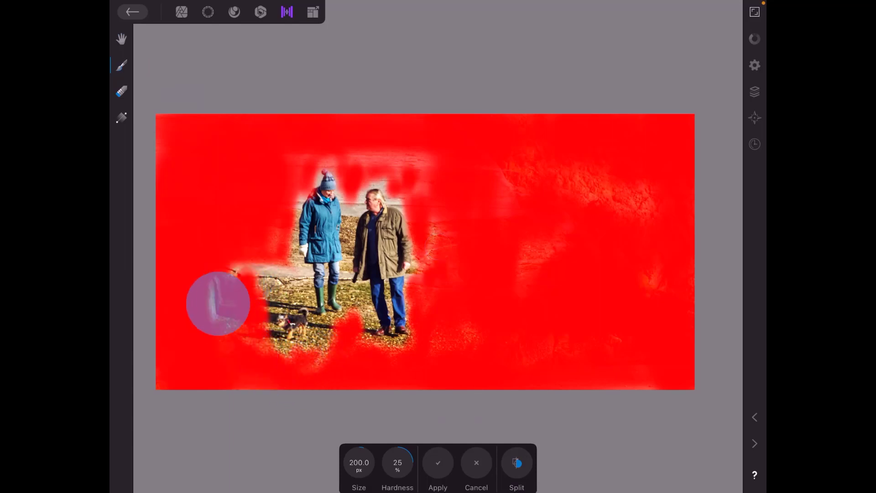
pyautogui.moveTo(218, 303); pyautogui.dragTo(241, 308)
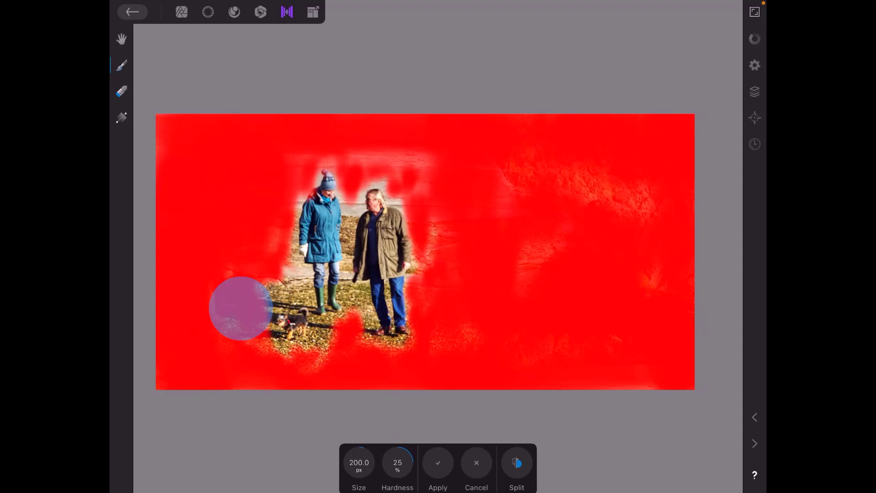
pyautogui.moveTo(240, 307); pyautogui.dragTo(439, 246)
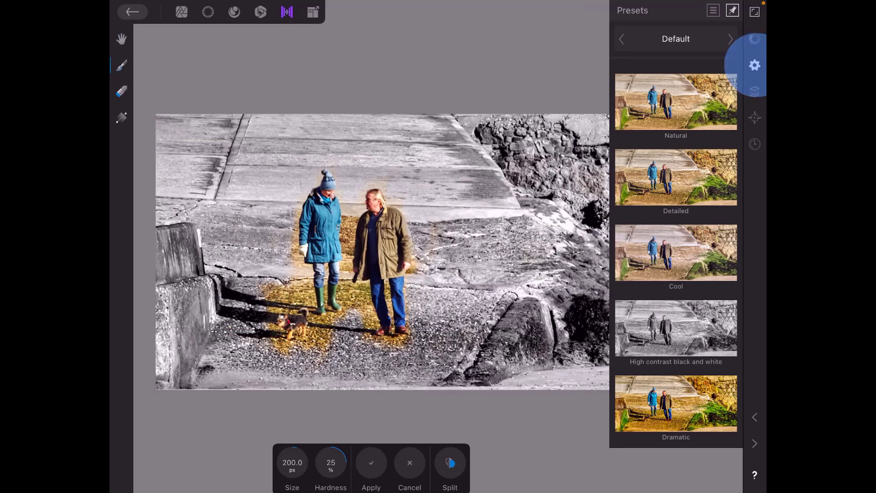
# - Apply the High contrast black and white preset, then return home without committing the tone mapping
pyautogui.click(755, 66)
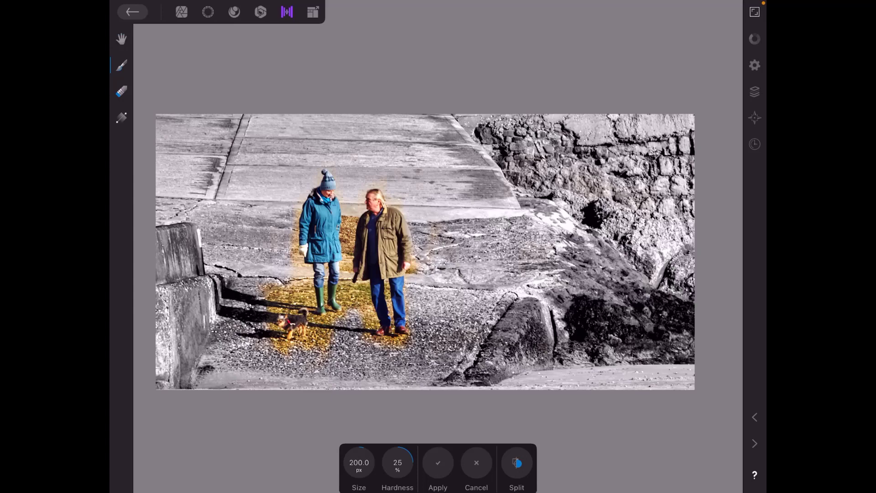
pyautogui.click(132, 11)
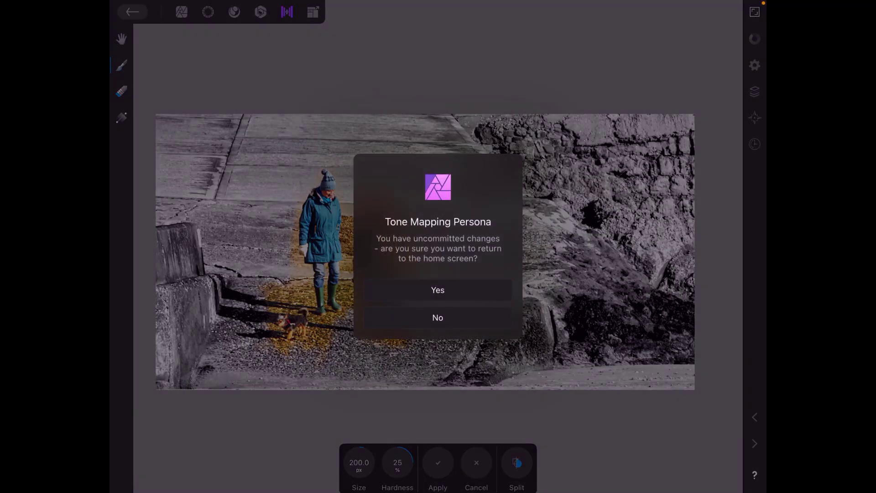
pyautogui.click(438, 317)
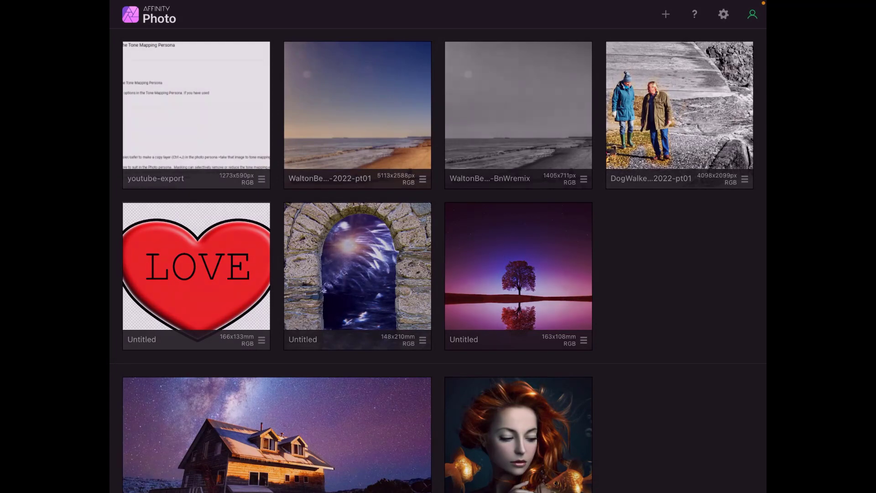
# - Open the beach-hut seaside photo and start a gradient overlay on it
pyautogui.doubleClick(357, 104)
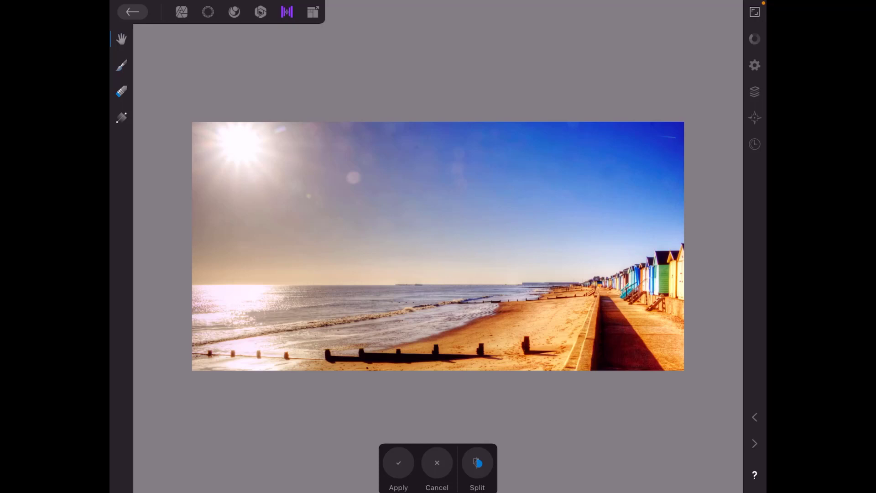
pyautogui.click(755, 91)
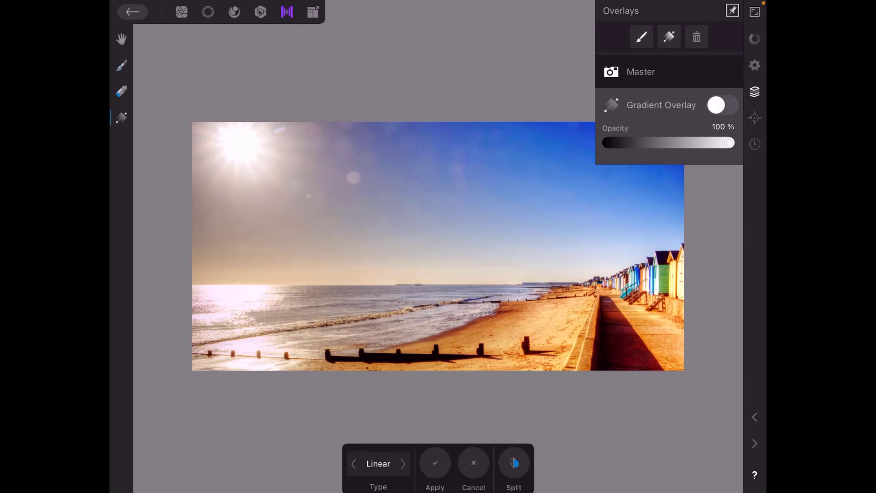
# - Set the gradient overlay type to Elliptical for the sun in the top-left corner
pyautogui.click(434, 463)
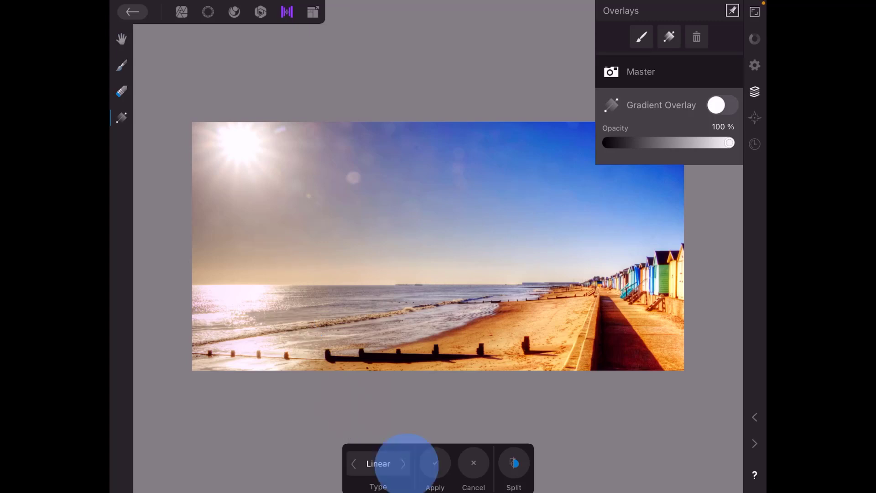
pyautogui.click(378, 464)
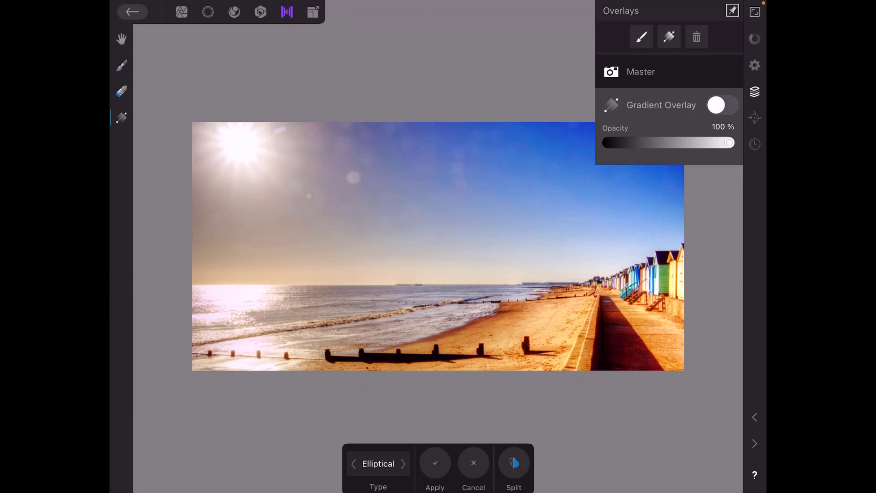
pyautogui.click(403, 464)
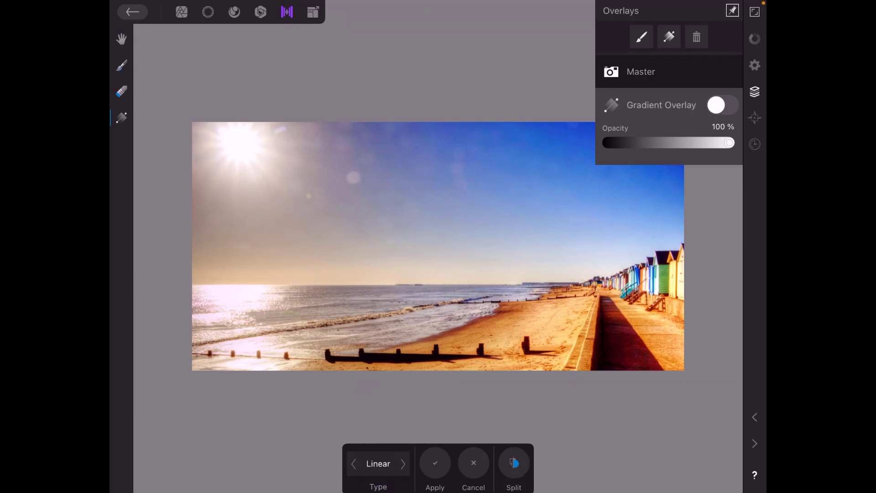
pyautogui.click(402, 464)
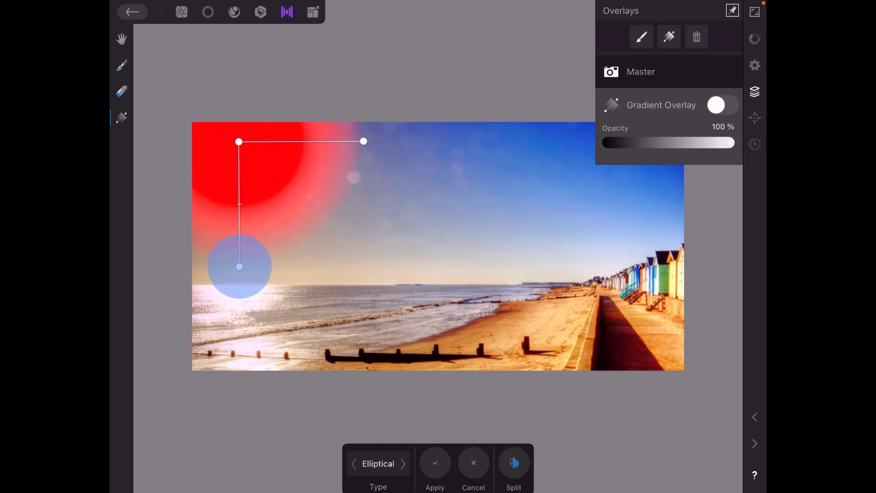
# - Apply a Crazy tone-mapping preset to the elliptical sun overlay for a golden glow
pyautogui.moveTo(239, 267); pyautogui.dragTo(238, 267)
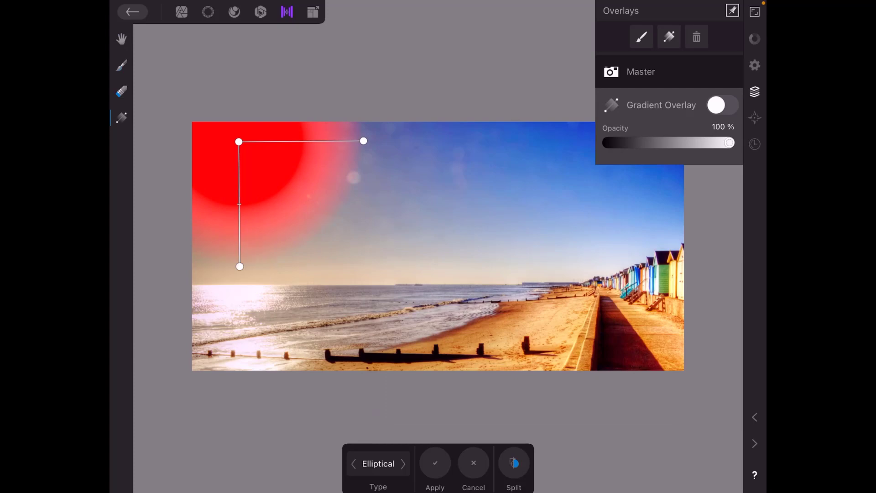
pyautogui.click(755, 66)
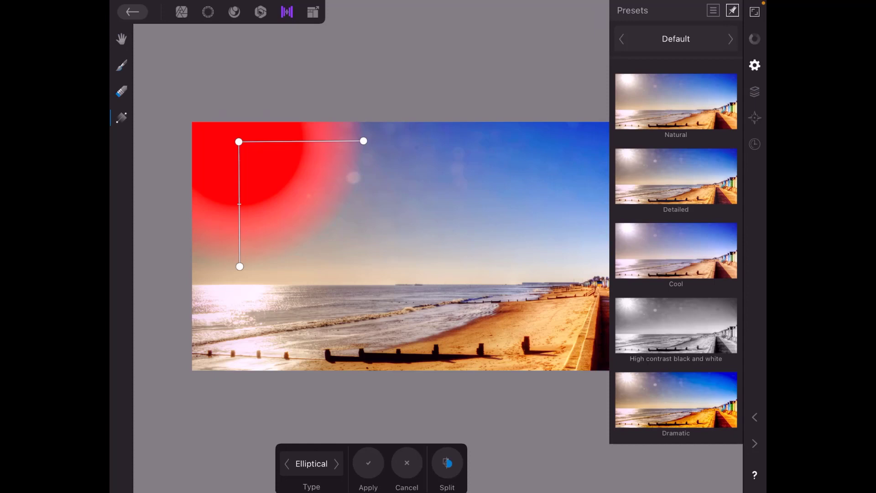
pyautogui.click(730, 38)
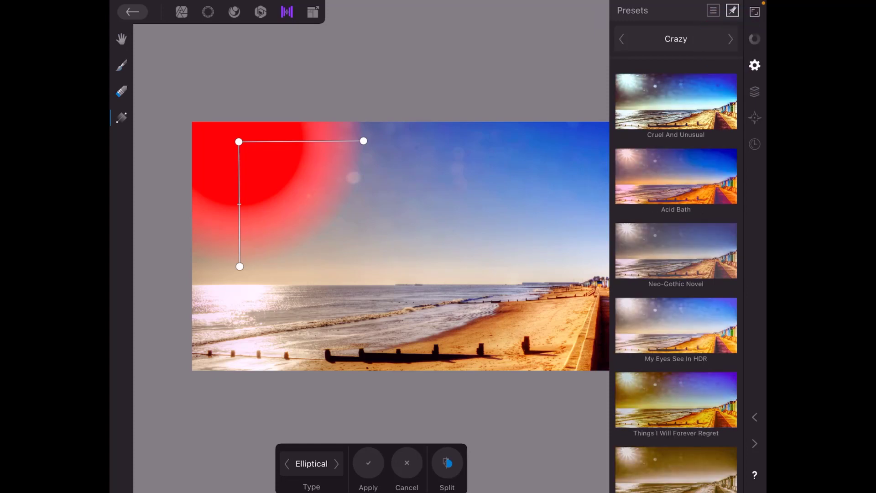
pyautogui.scroll(-3)
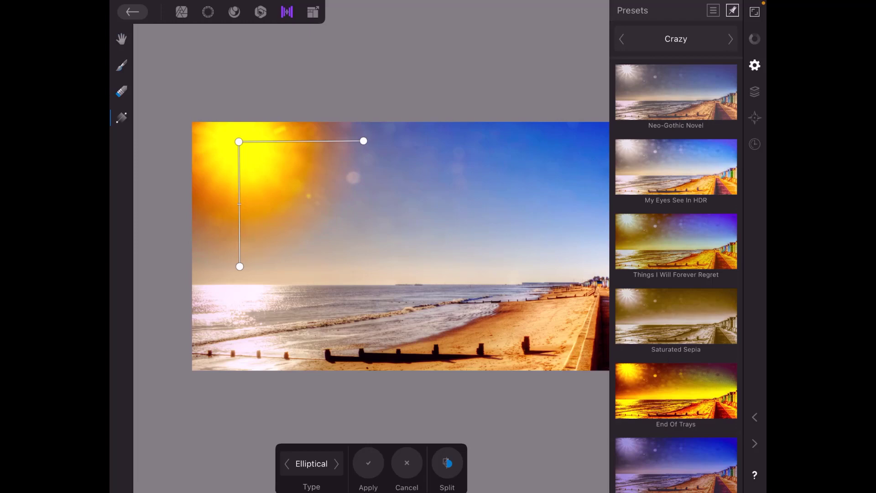
pyautogui.moveTo(239, 266); pyautogui.dragTo(246, 282)
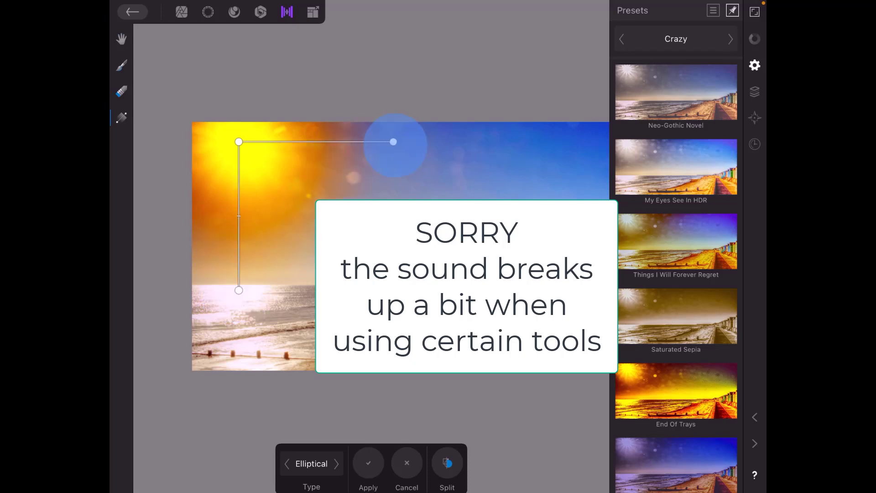
# - Tighten the sun glow's spread and reach, ending at the horizon
pyautogui.moveTo(393, 142); pyautogui.dragTo(321, 141)
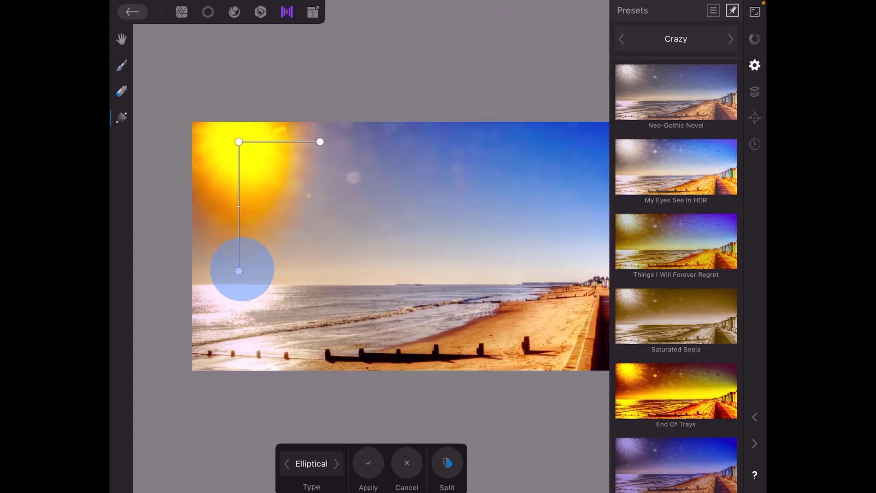
pyautogui.moveTo(239, 271); pyautogui.dragTo(239, 237)
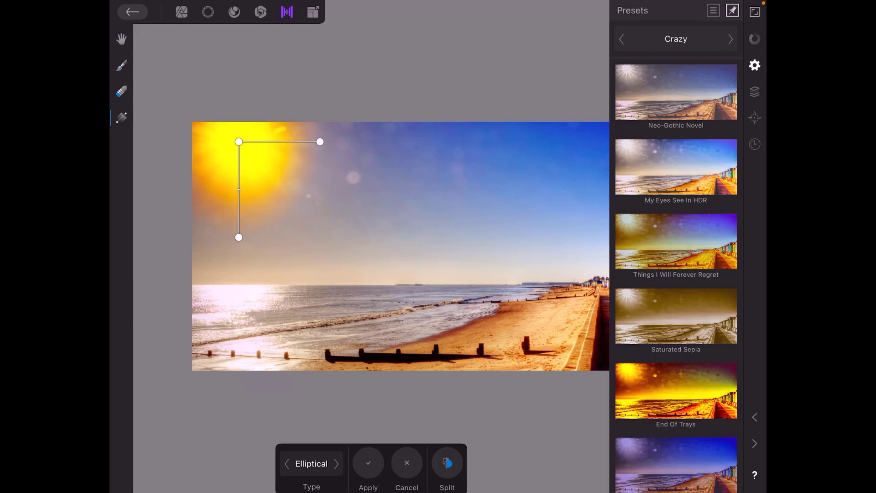
pyautogui.click(754, 92)
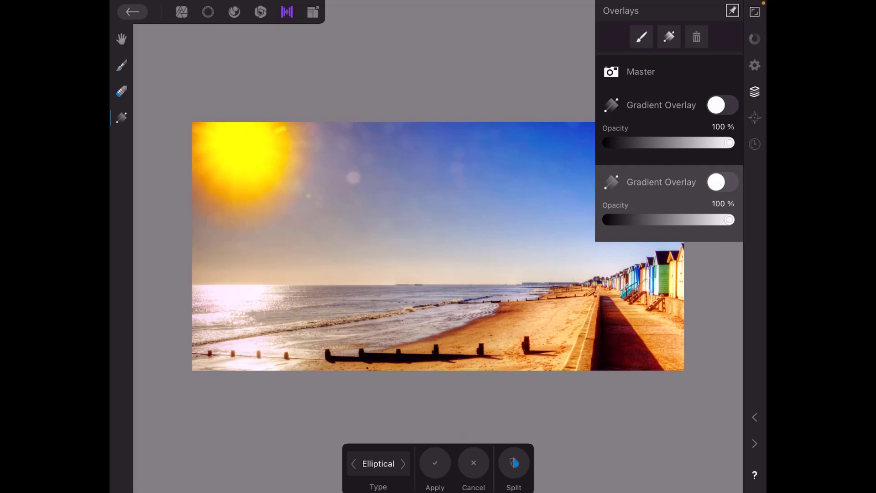
# - Set the new overlay to Linear and fade it from the bottom edge up to the horizon
pyautogui.click(403, 464)
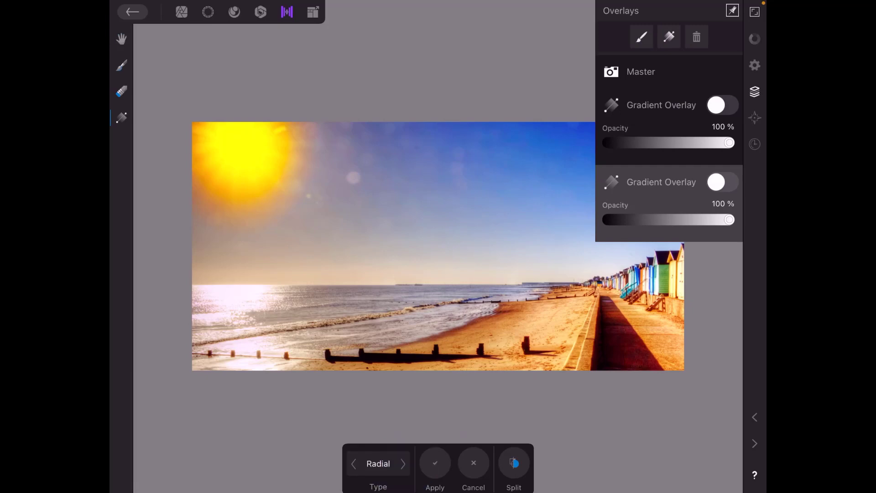
pyautogui.click(378, 464)
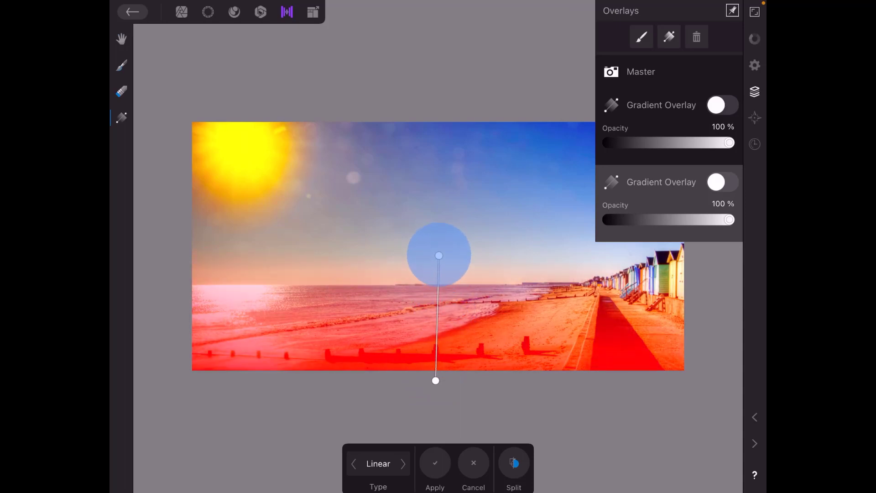
pyautogui.moveTo(440, 255); pyautogui.dragTo(440, 235)
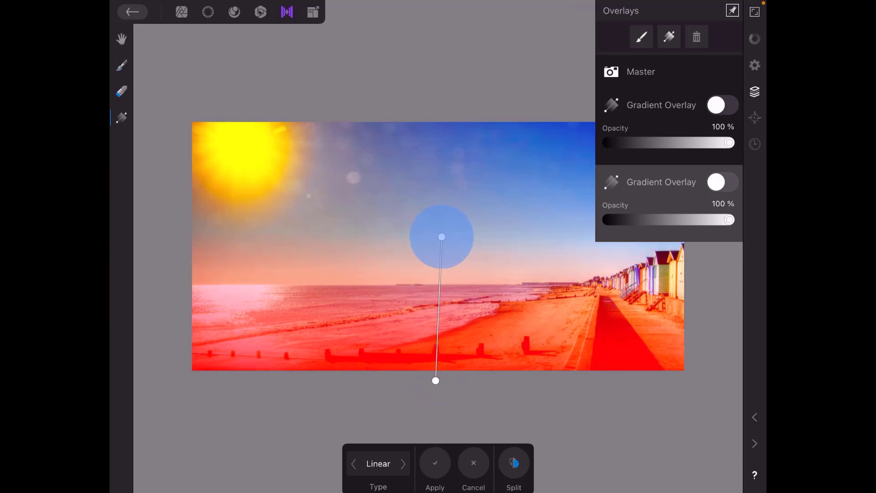
pyautogui.moveTo(442, 237); pyautogui.dragTo(439, 235)
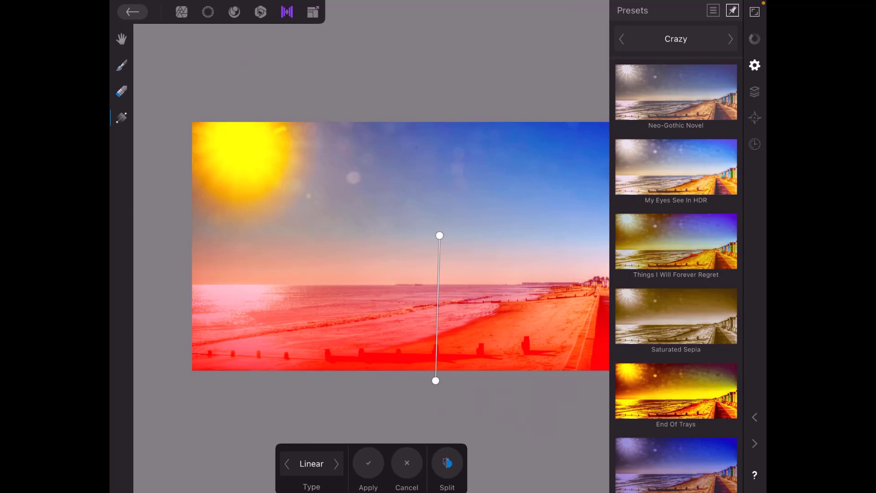
# - Switch the foreground overlay to the Default preset and raise its fade into the lower sky
pyautogui.click(622, 39)
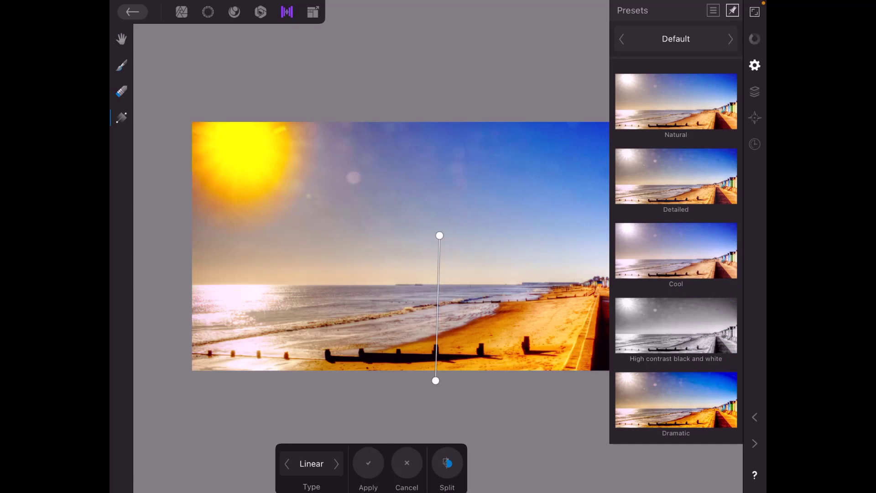
pyautogui.click(439, 236)
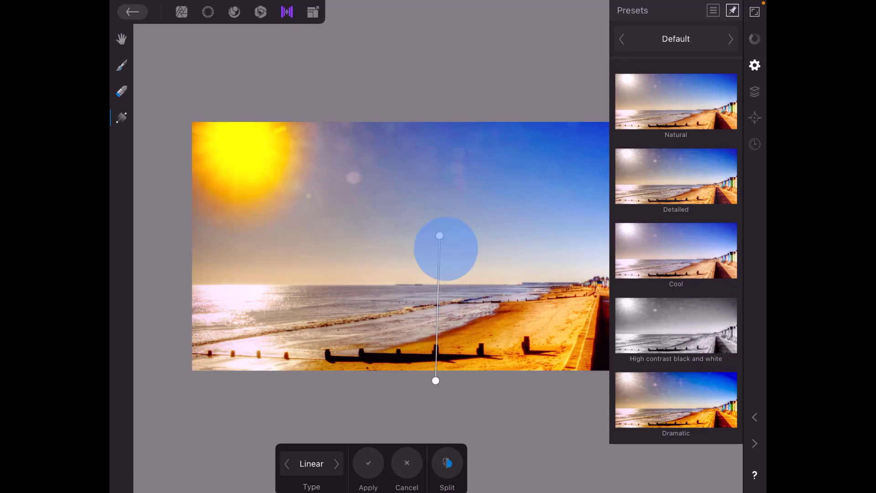
pyautogui.moveTo(439, 235); pyautogui.dragTo(436, 245)
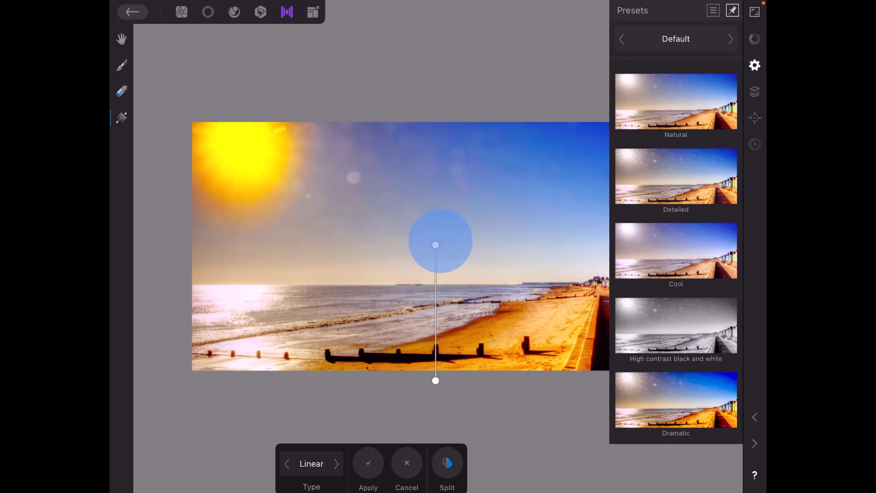
pyautogui.moveTo(437, 244); pyautogui.dragTo(444, 213)
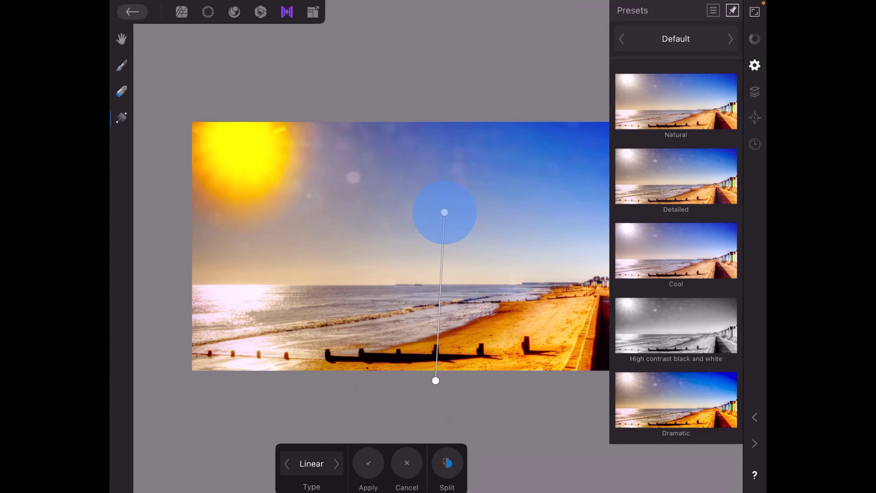
pyautogui.moveTo(445, 213); pyautogui.dragTo(436, 215)
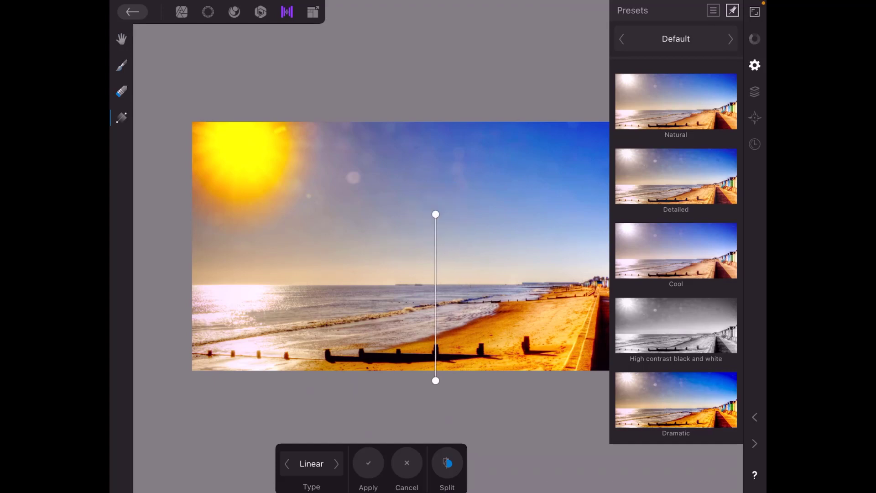
pyautogui.click(755, 92)
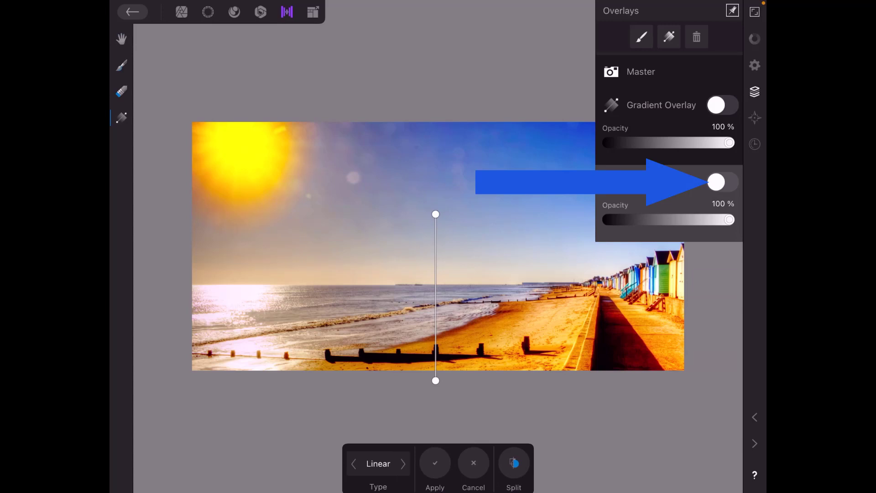
# - Toggle the foreground and sun-glow overlay switches on and off to compare their effect
pyautogui.click(723, 183)
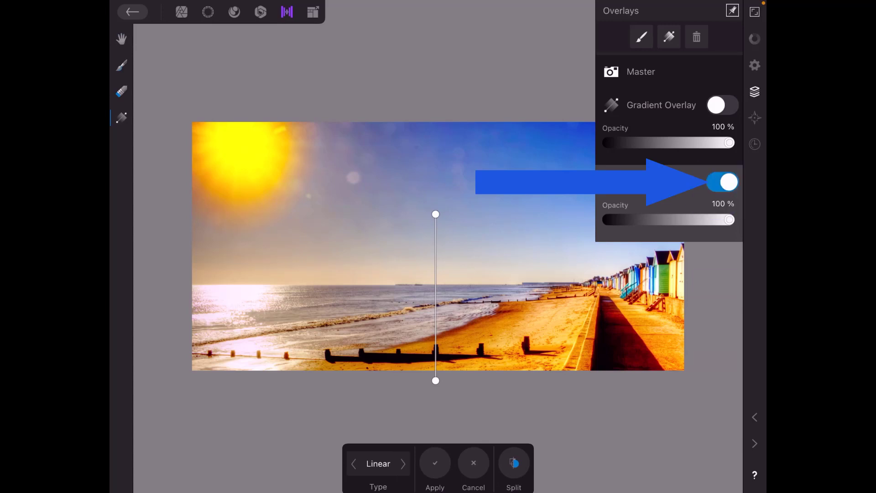
pyautogui.click(723, 182)
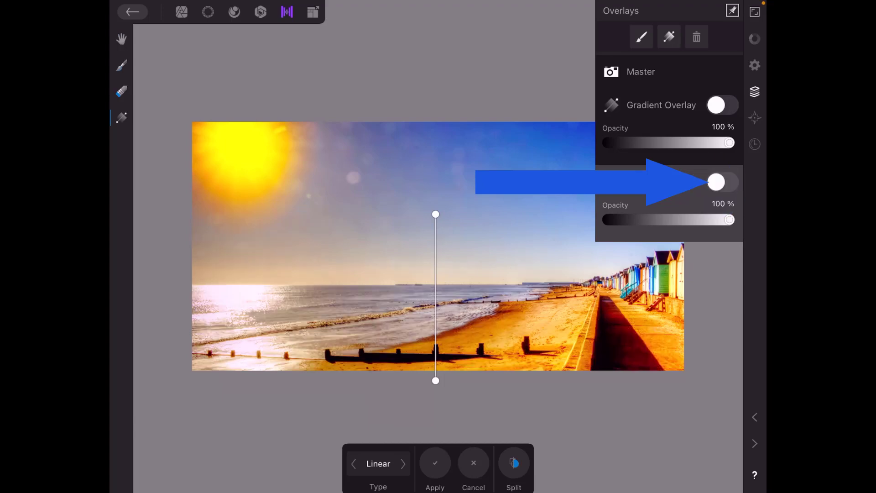
pyautogui.click(721, 182)
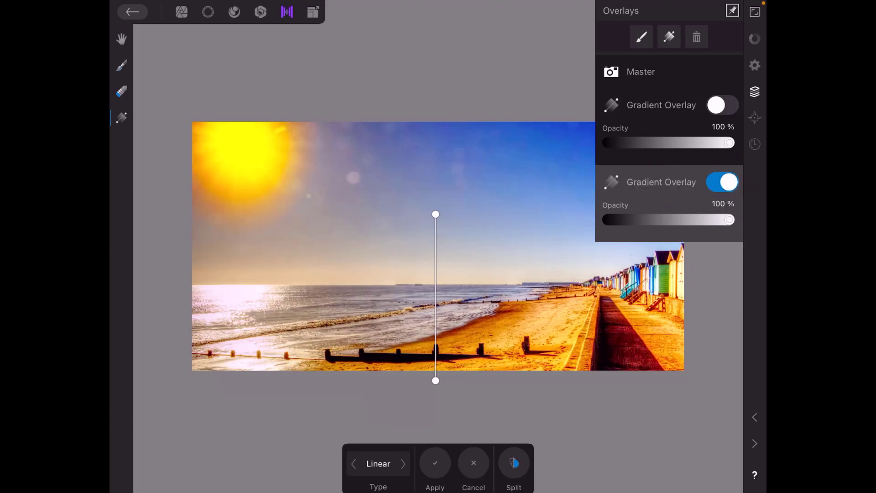
pyautogui.click(723, 181)
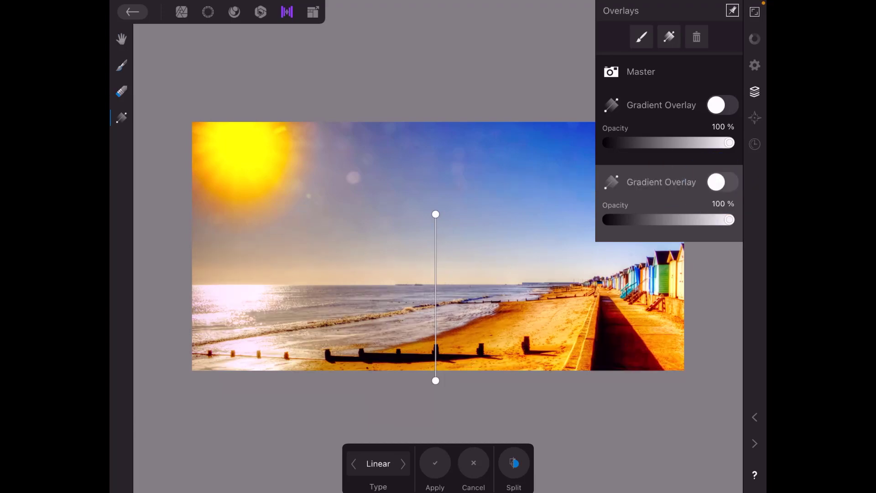
pyautogui.click(723, 182)
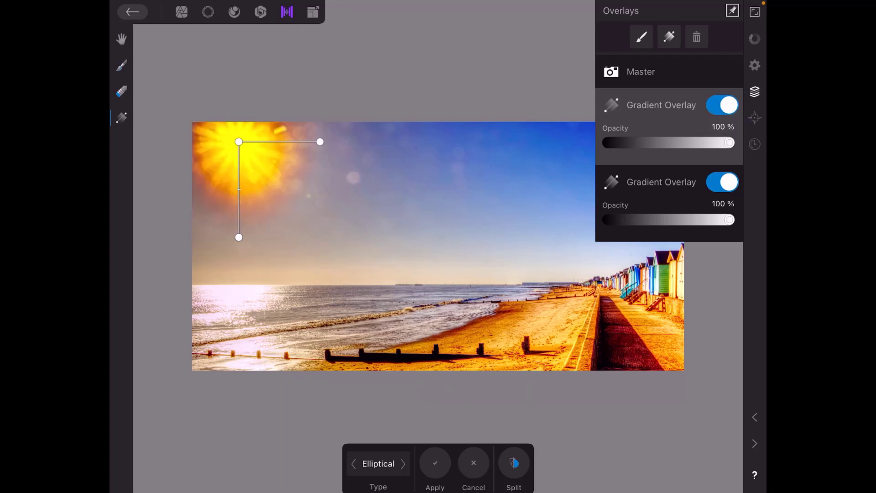
pyautogui.click(722, 104)
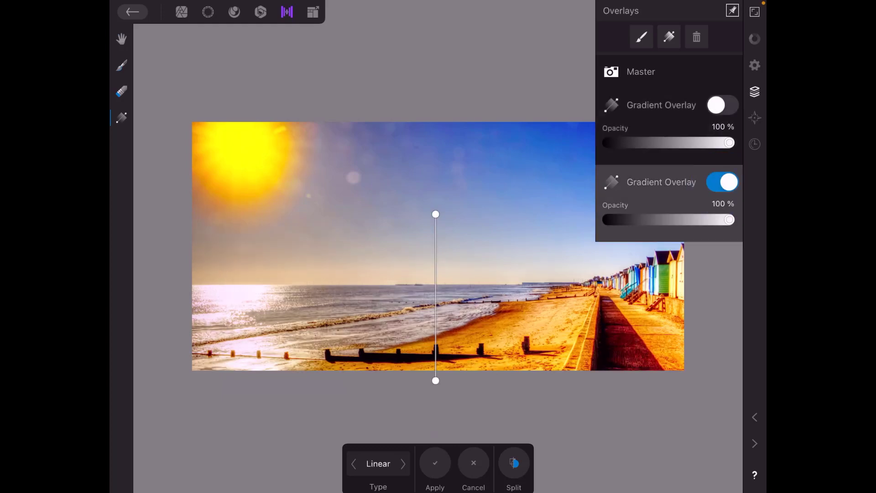
pyautogui.click(723, 182)
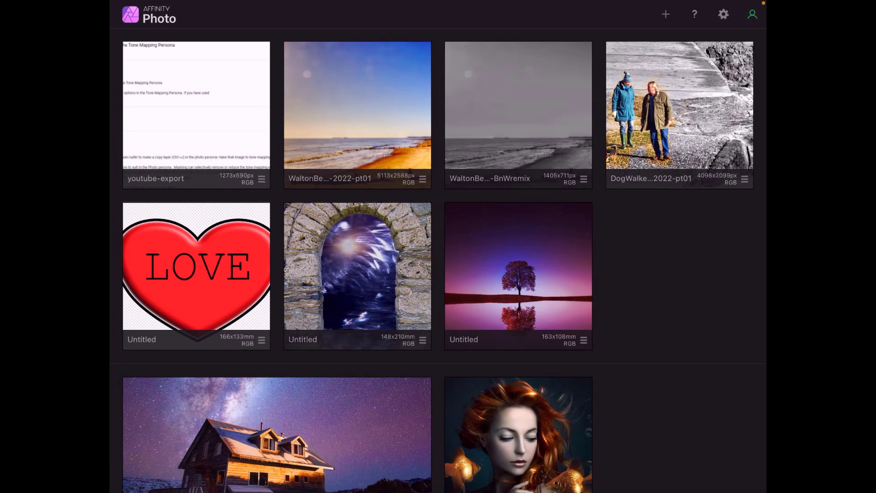
# - Open the black-and-white Walton beach photo from the gallery
pyautogui.doubleClick(519, 105)
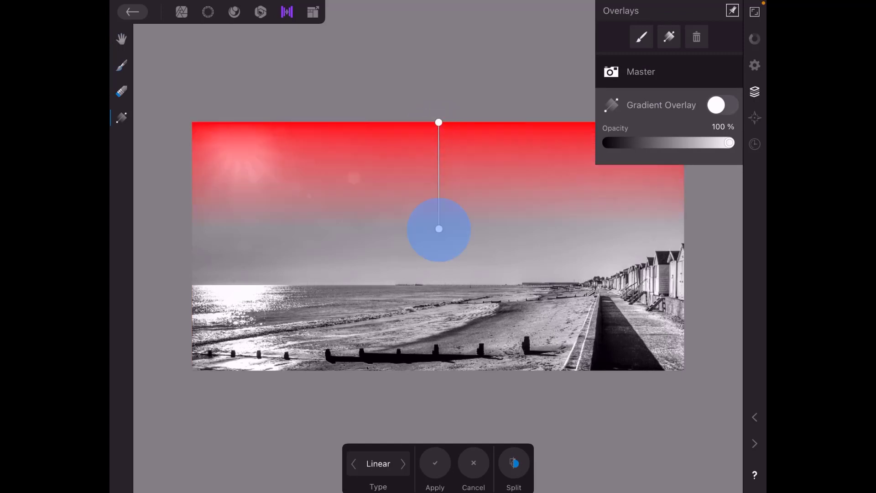
# - Drag the sky gradient's reach down toward the horizon
pyautogui.moveTo(438, 229); pyautogui.dragTo(436, 294)
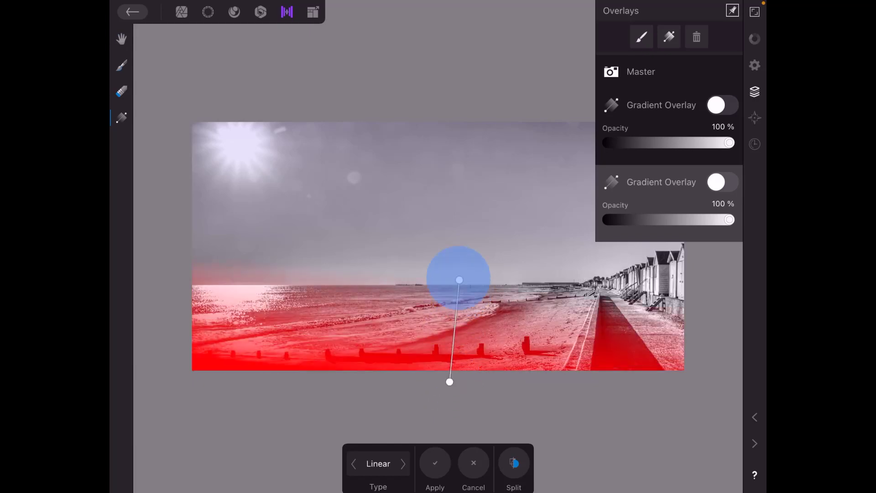
# - Settle the foreground fade near the horizon and apply a golden sepia Crazy preset
pyautogui.moveTo(460, 279); pyautogui.dragTo(462, 227)
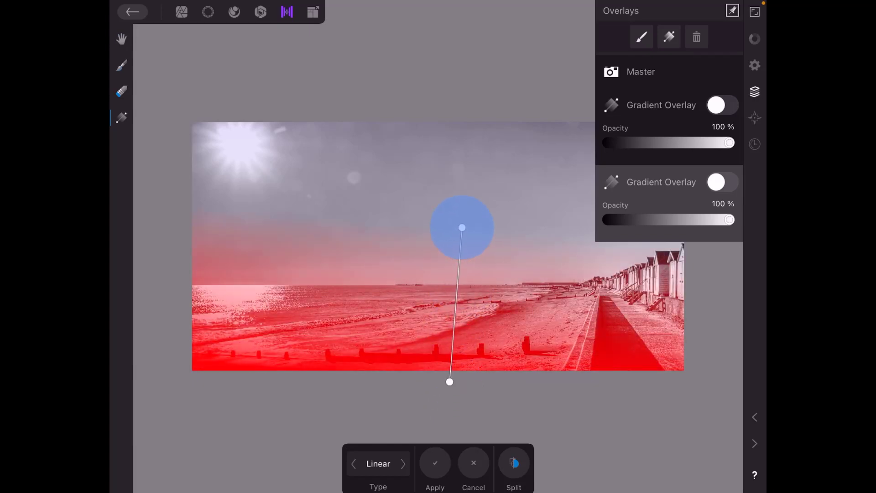
pyautogui.moveTo(462, 227); pyautogui.dragTo(453, 240)
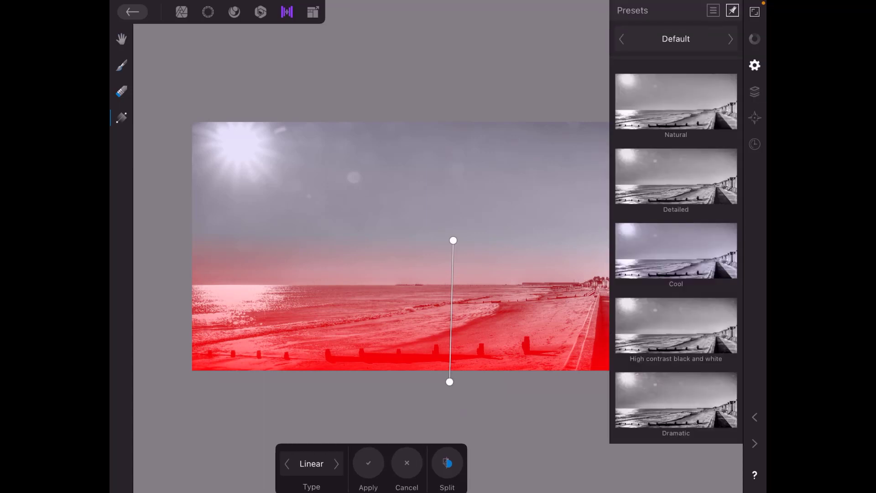
pyautogui.click(731, 38)
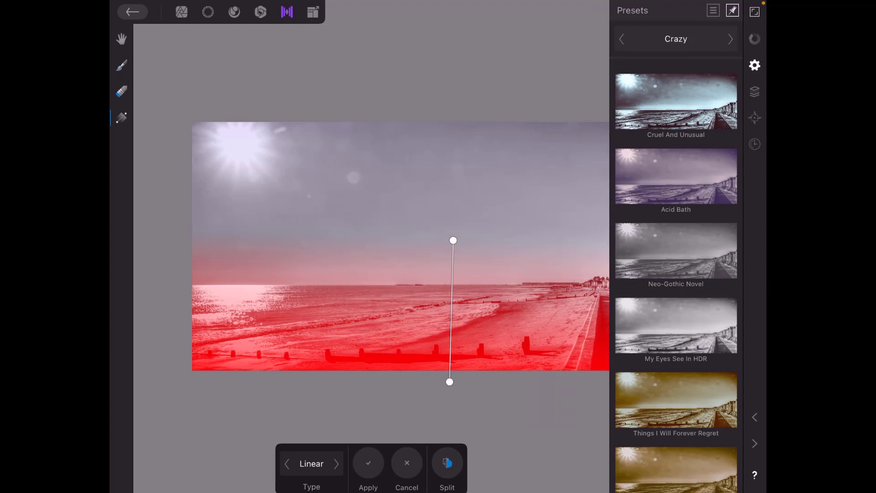
pyautogui.scroll(-3)
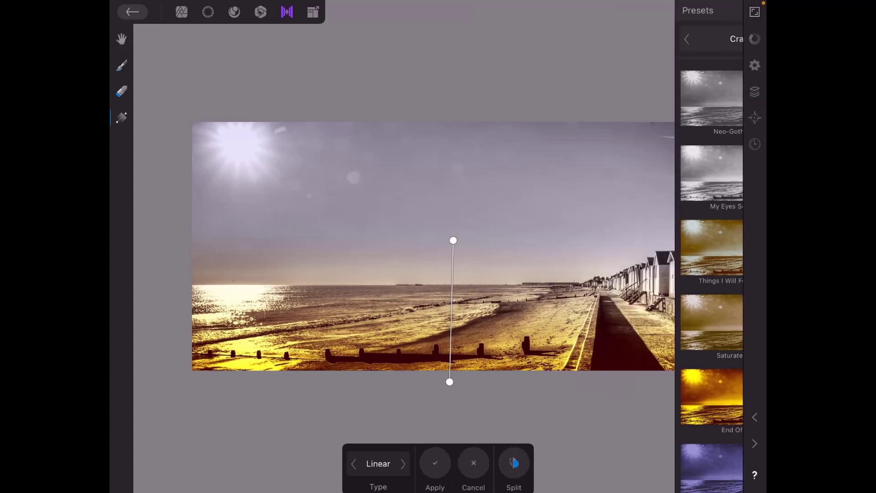
pyautogui.moveTo(453, 240); pyautogui.dragTo(462, 228)
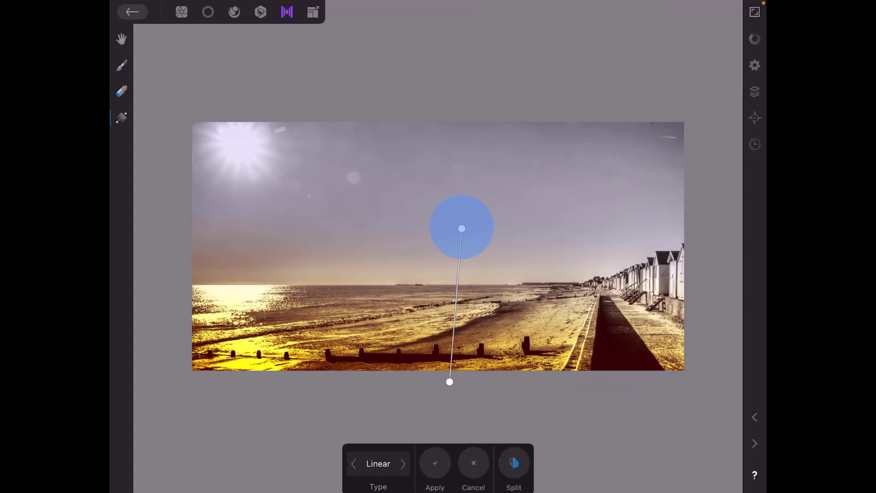